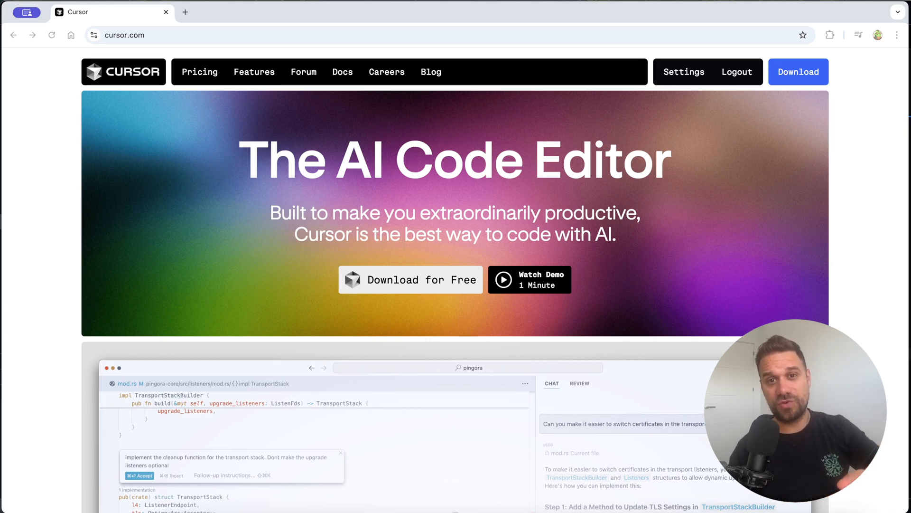
pyautogui.moveTo(130, 164)
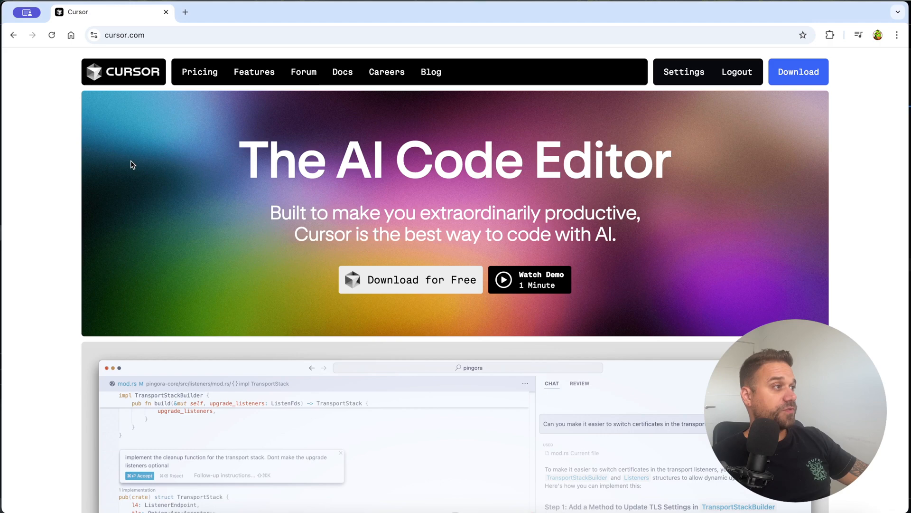
pyautogui.moveTo(328, 108)
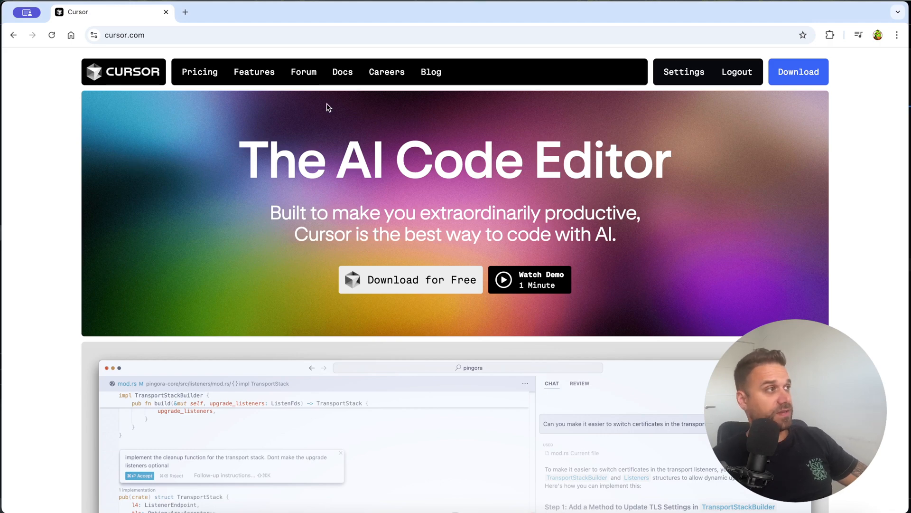
# Open create-character.tsx, show the Explorer file tree again, and dismiss the sidebar tip.
pyautogui.click(342, 71)
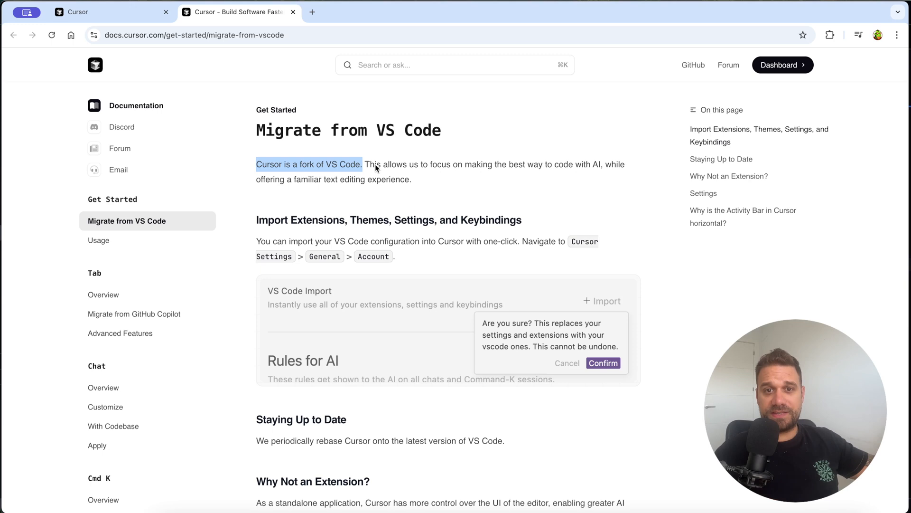
pyautogui.moveTo(357, 194)
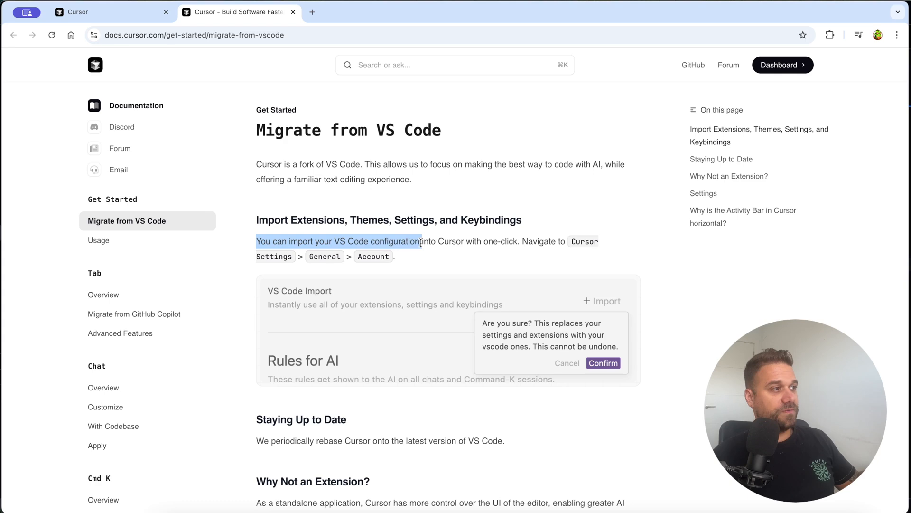
pyautogui.moveTo(712, 493)
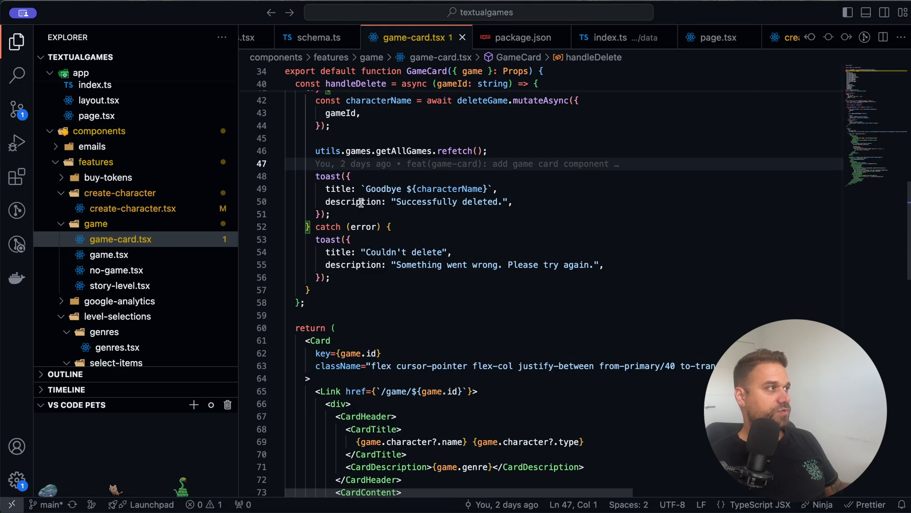
pyautogui.moveTo(16, 109)
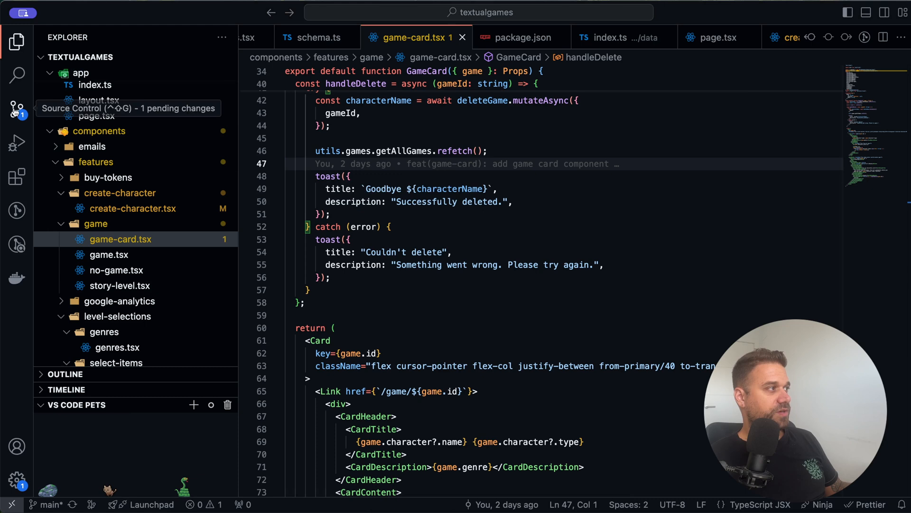
pyautogui.moveTo(16, 210)
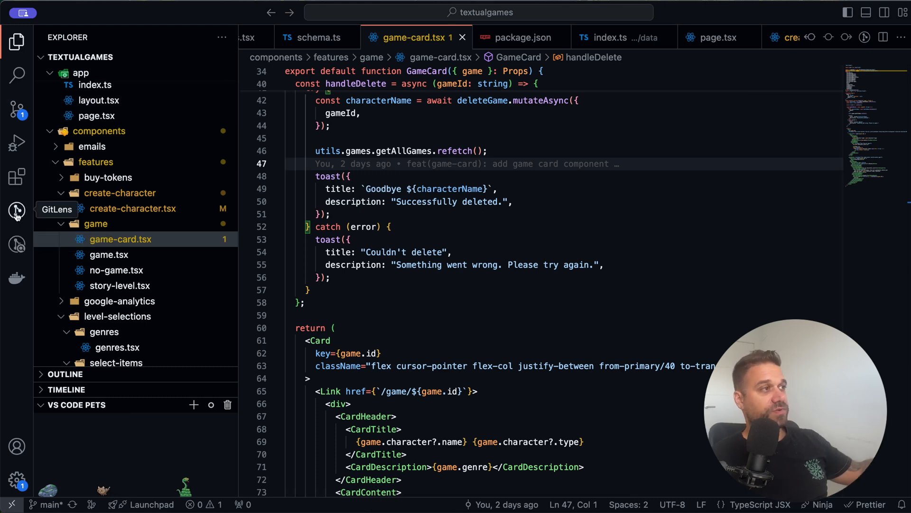
pyautogui.moveTo(409, 119)
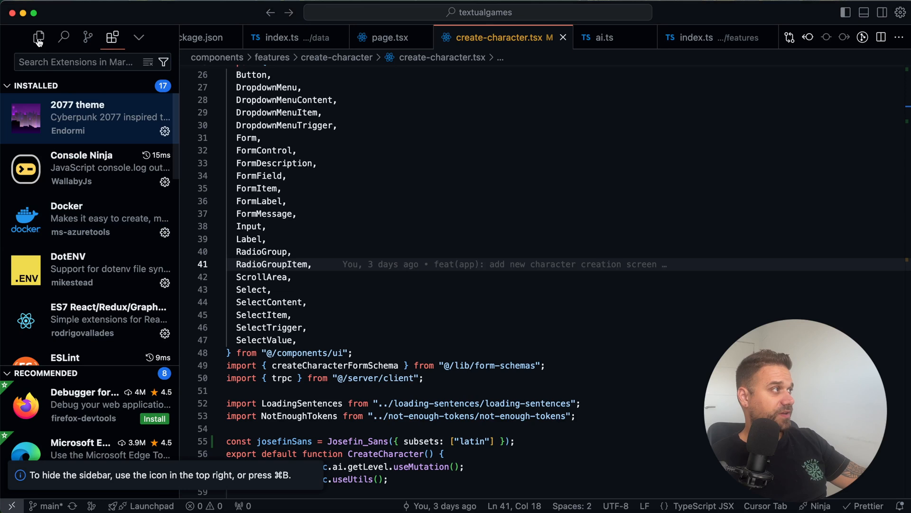
pyautogui.click(39, 37)
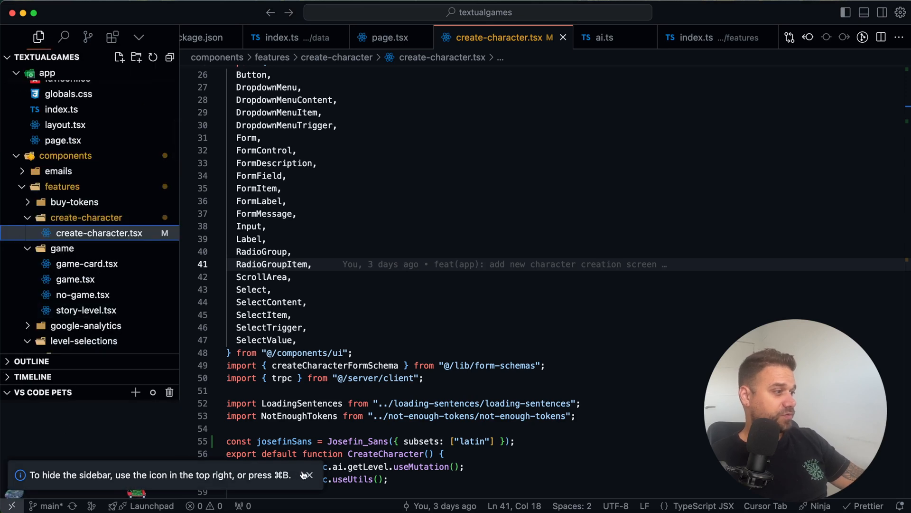
pyautogui.click(306, 474)
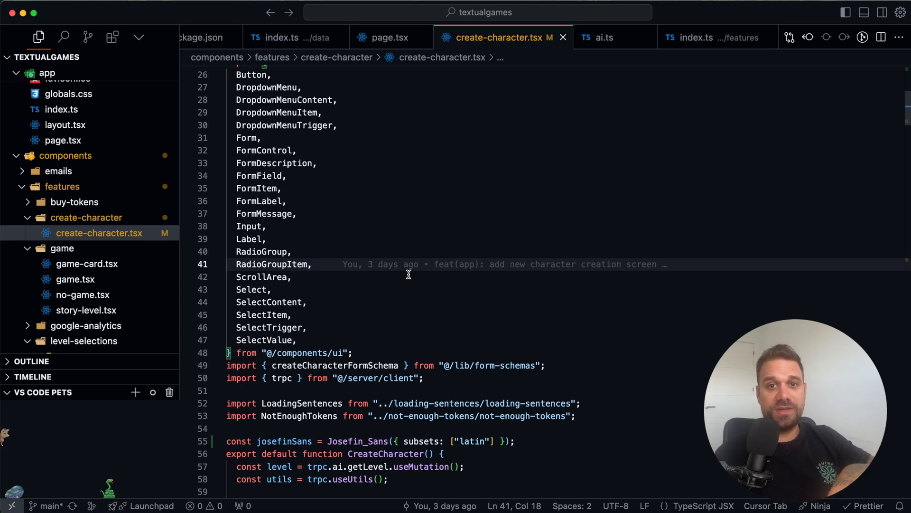
pyautogui.scroll(3)
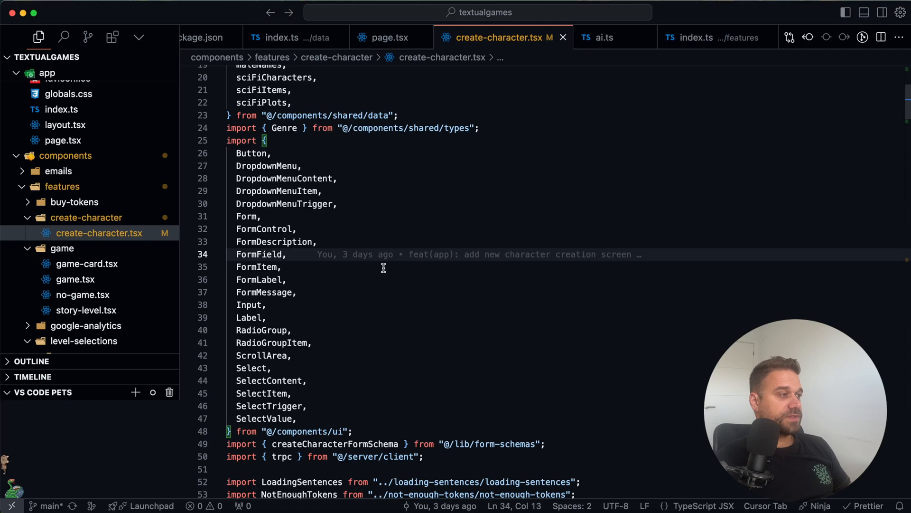
pyautogui.scroll(-3)
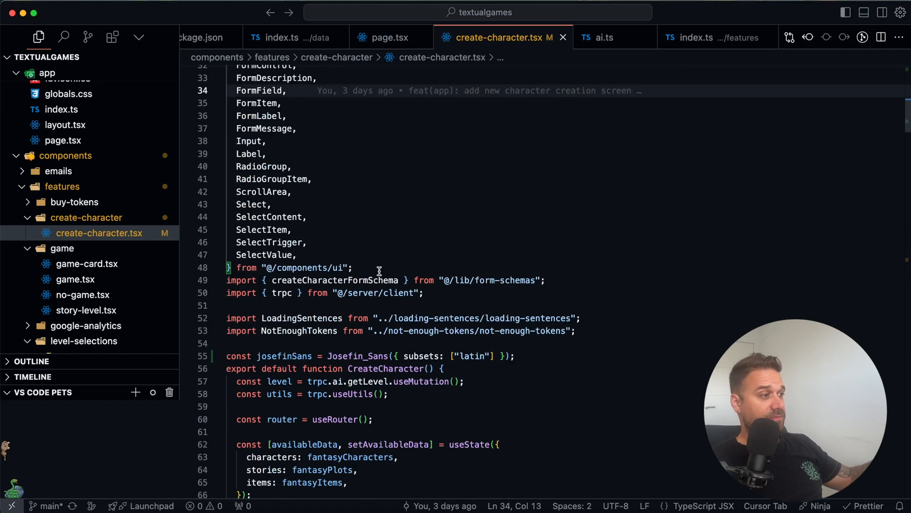
pyautogui.scroll(-3)
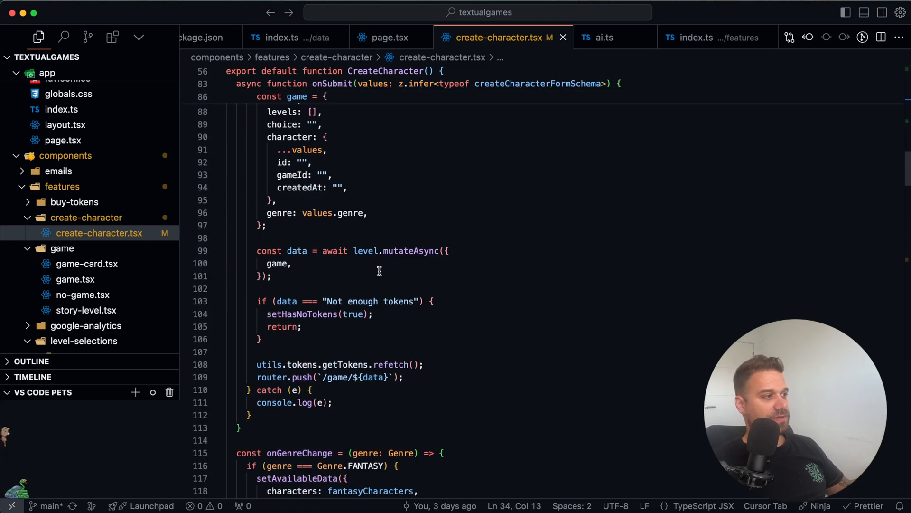
pyautogui.scroll(-3)
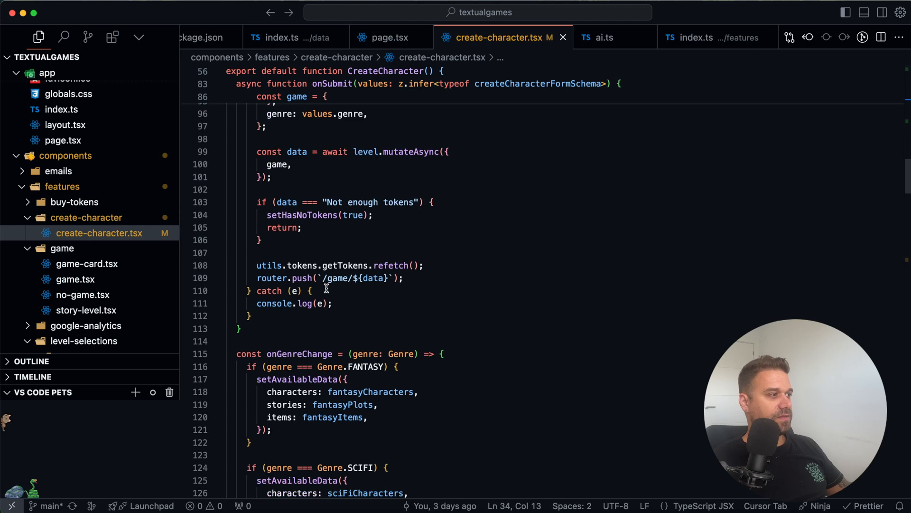
pyautogui.scroll(-3)
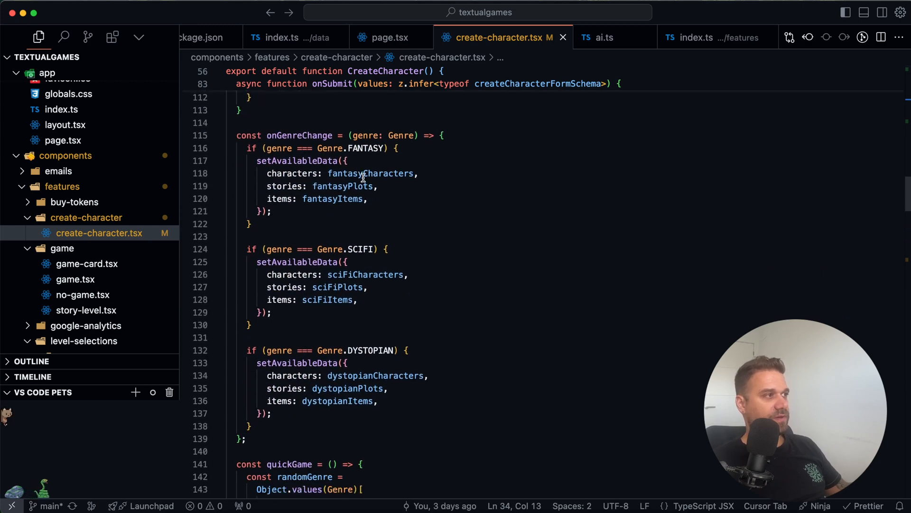
pyautogui.doubleClick(342, 186)
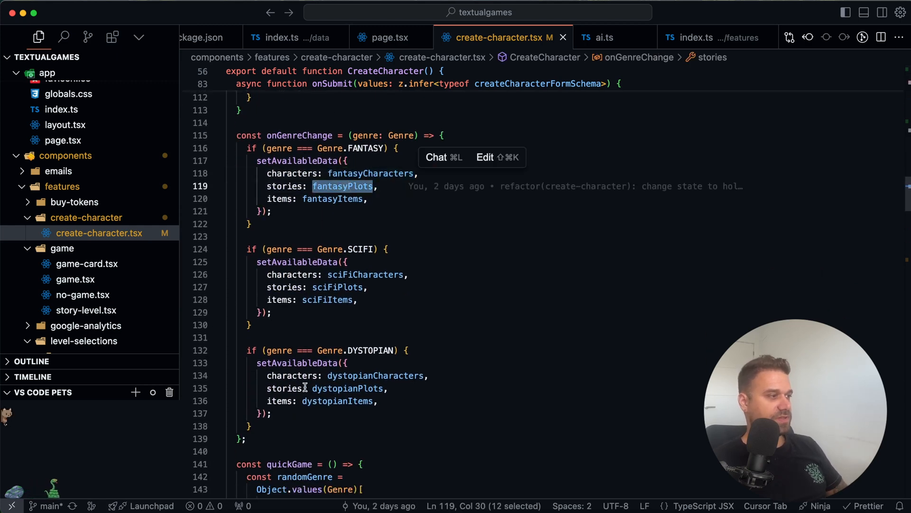
pyautogui.write('c')
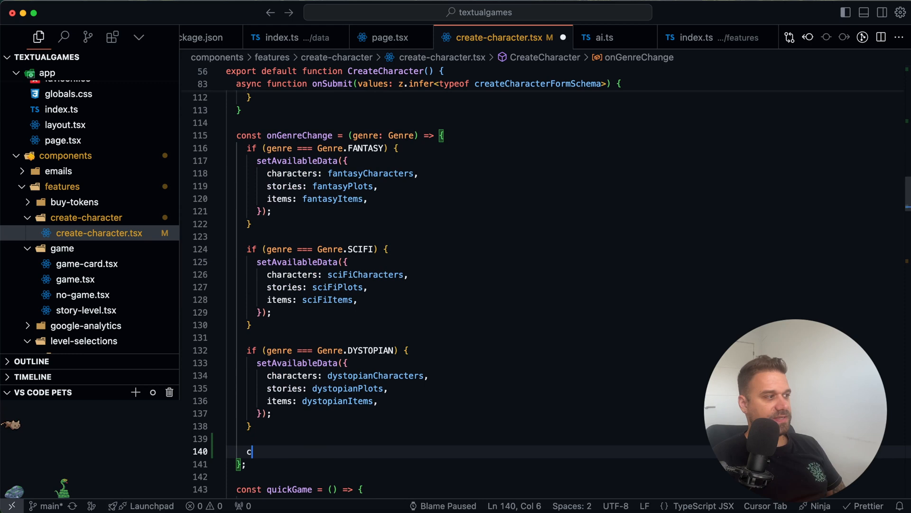
pyautogui.write('onst allAcharacters = [...fantasyCharacters, ...sciFiCharacters, ...dystopianCharacters];')
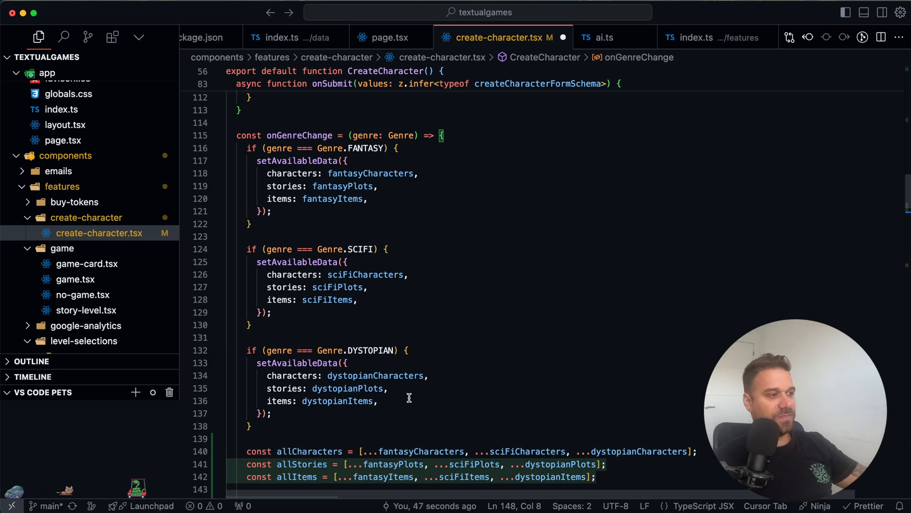
pyautogui.scroll(-3)
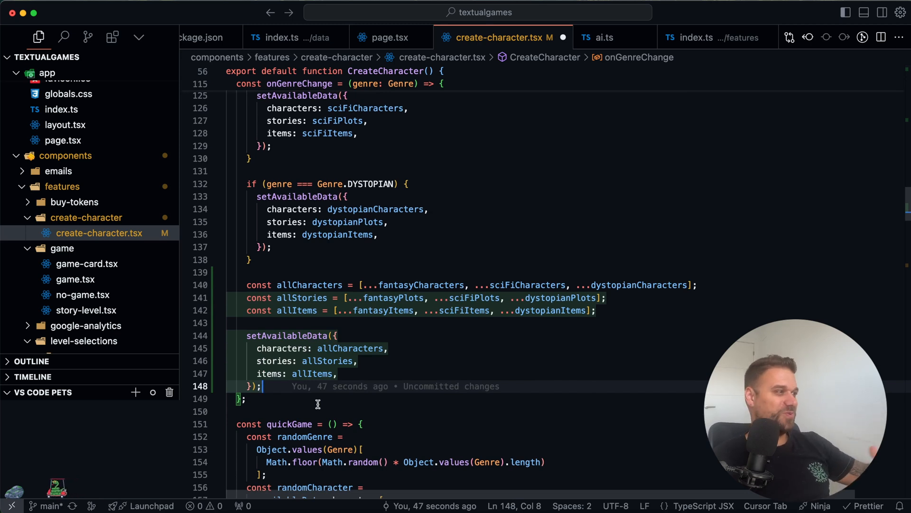
pyautogui.moveTo(302, 402)
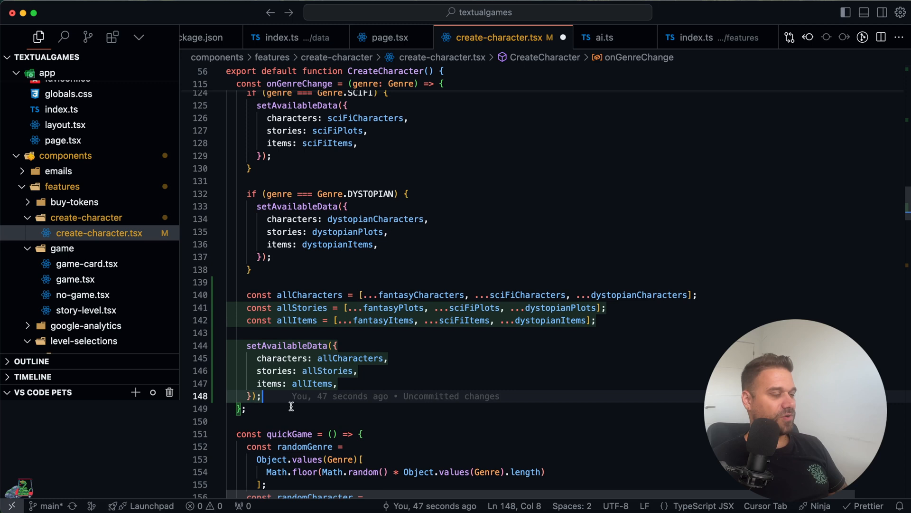
pyautogui.moveTo(351, 414)
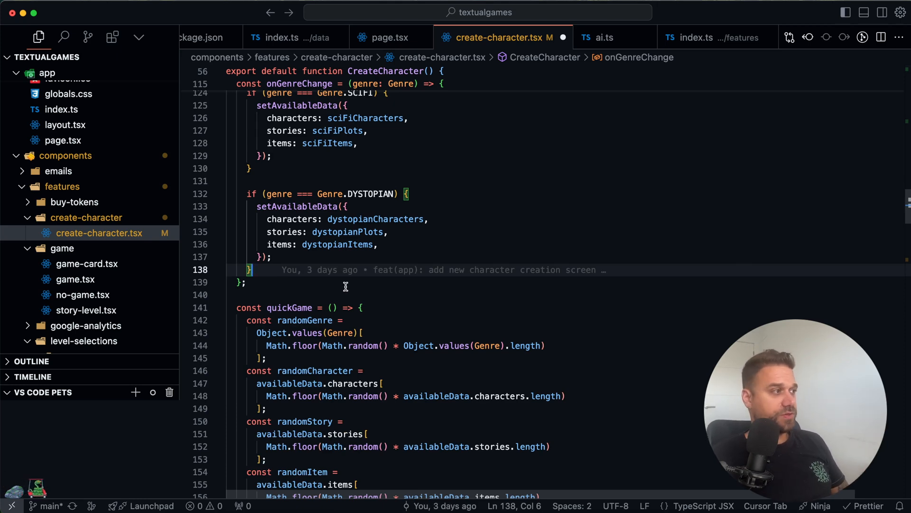
# Open the shared data/index.ts and scroll through the end of the sciFiPlots array.
pyautogui.write('data/')
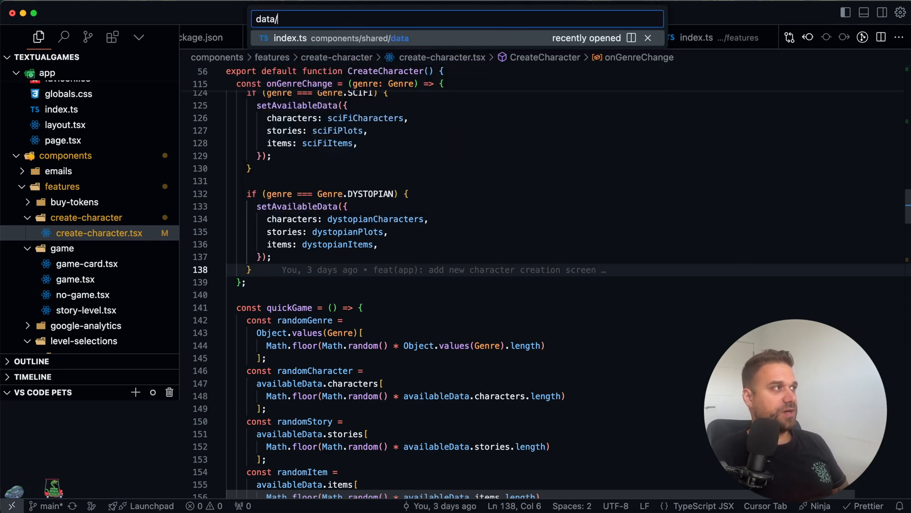
pyautogui.click(349, 38)
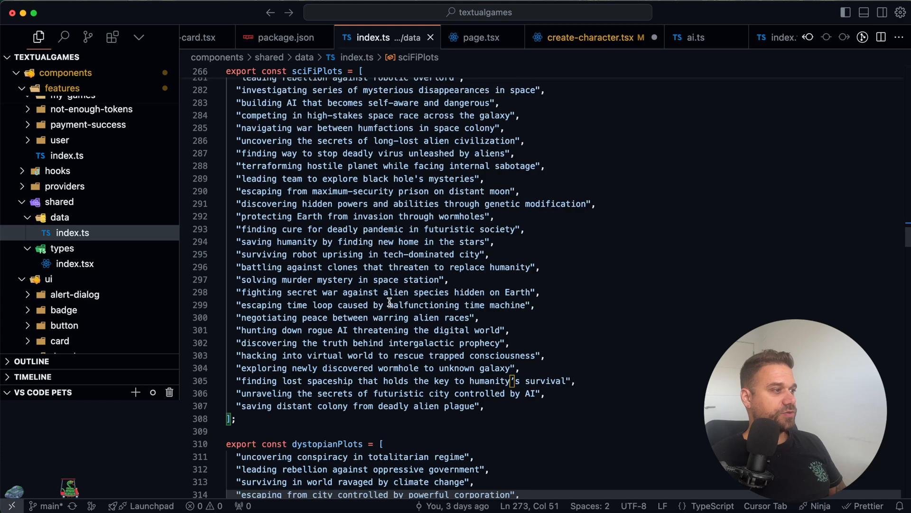
pyautogui.scroll(-3)
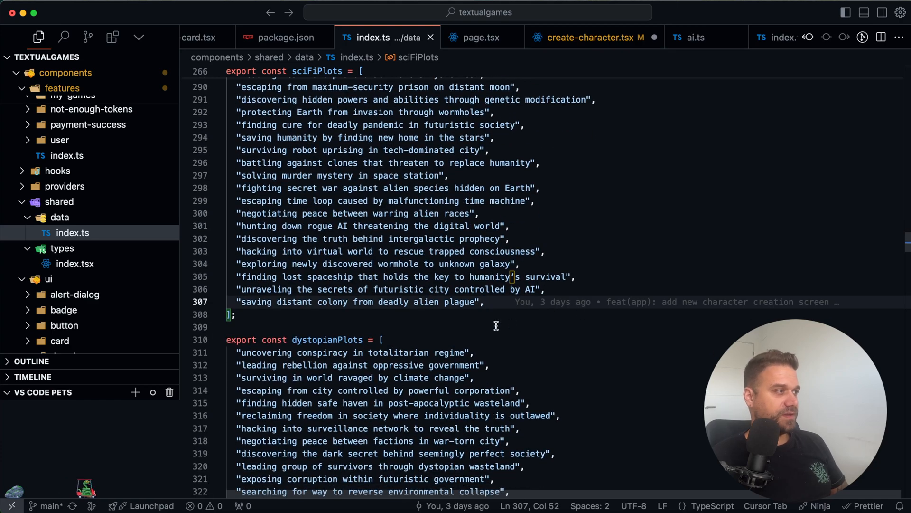
pyautogui.scroll(3)
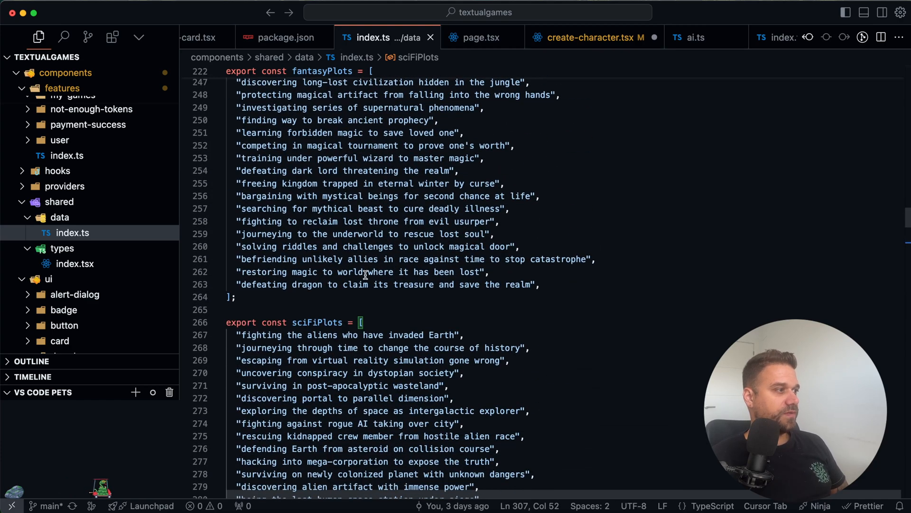
pyautogui.scroll(-3)
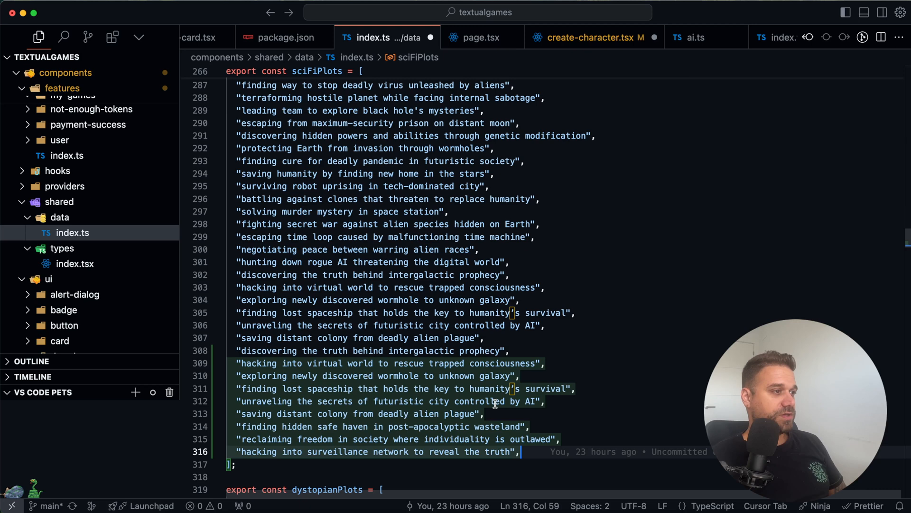
pyautogui.moveTo(423, 388)
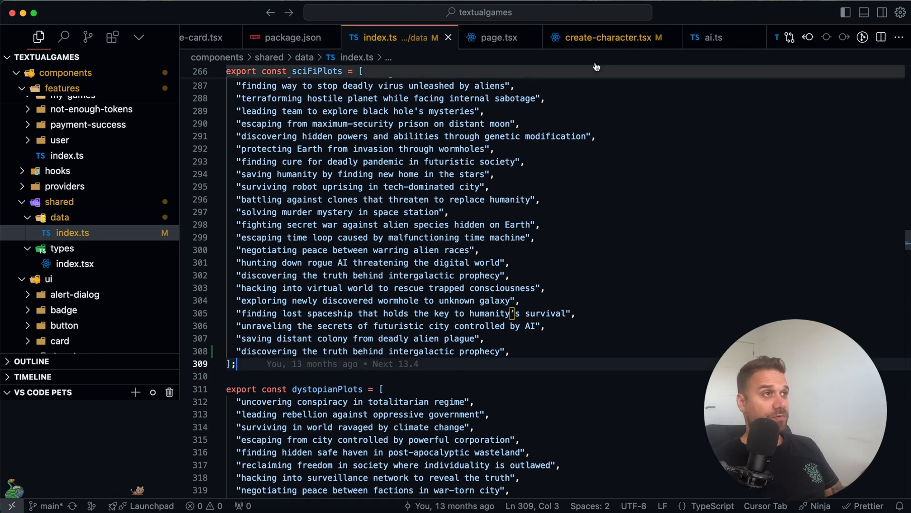
# Switch back to the create-character.tsx tab.
pyautogui.click(608, 37)
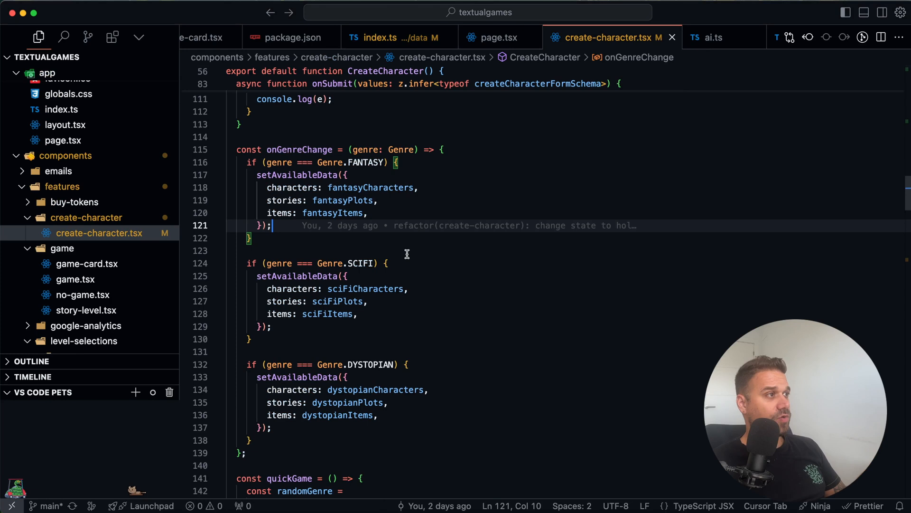
pyautogui.moveTo(334, 282)
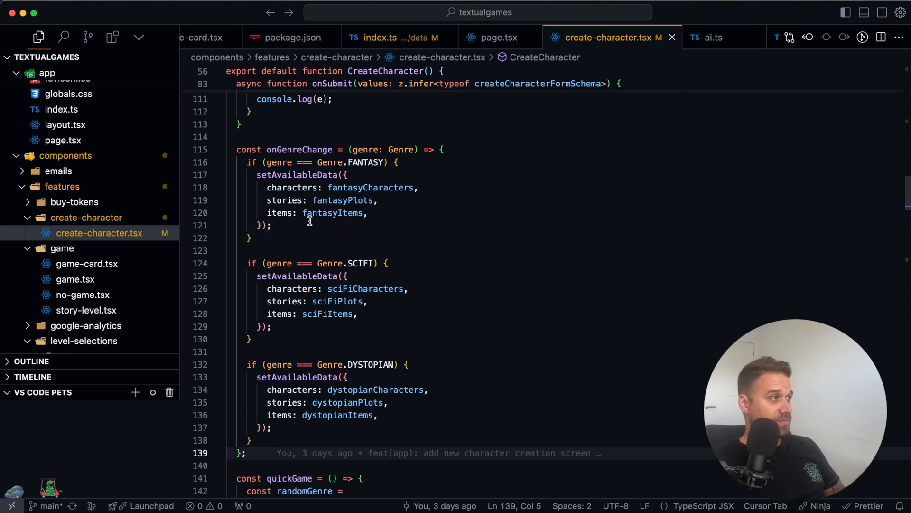
pyautogui.moveTo(342, 199)
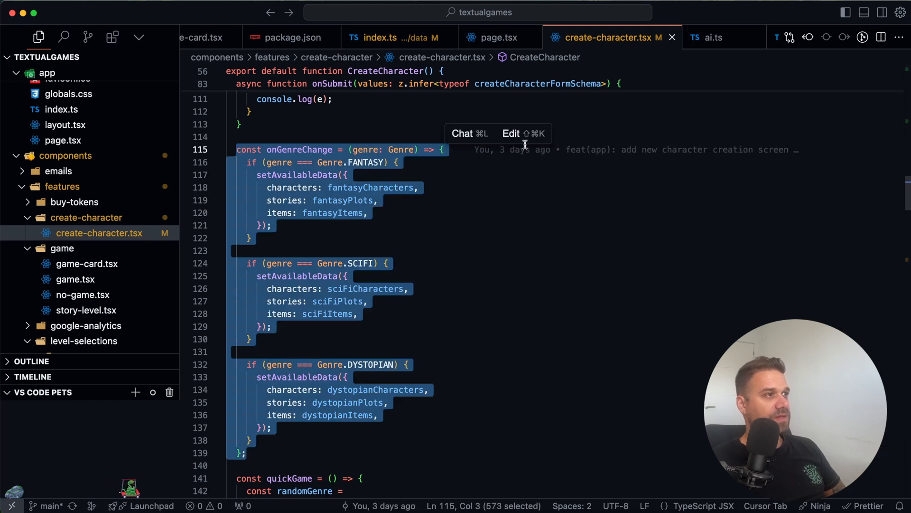
# Prompt the AI edit with 'refactor this function to be better' and accept the generated diff.
pyautogui.click(510, 133)
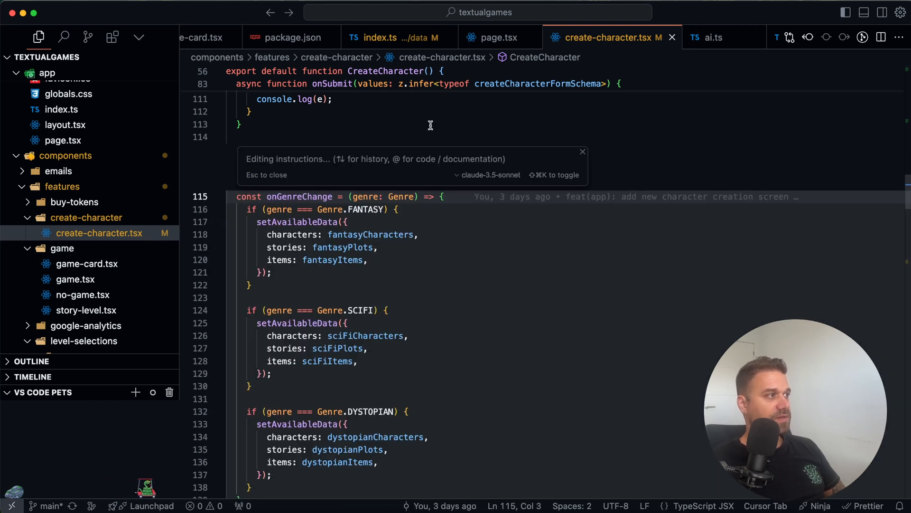
pyautogui.write('refac')
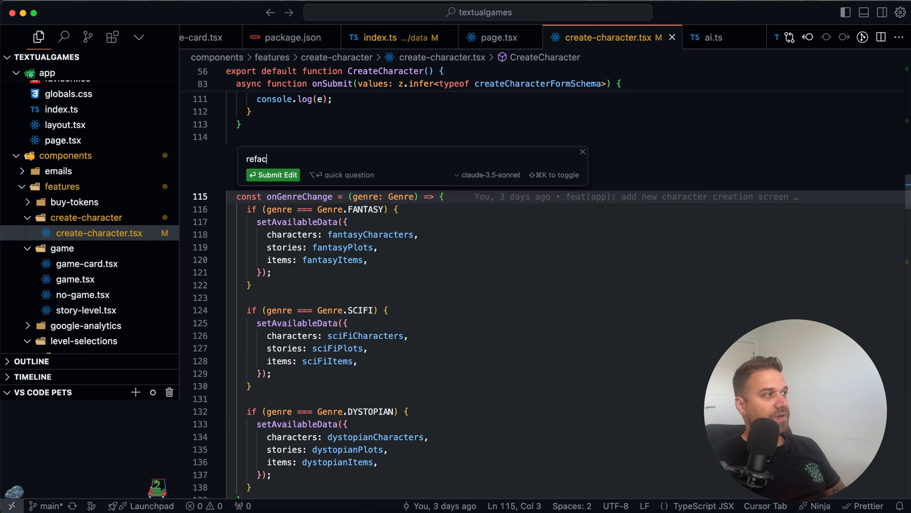
pyautogui.write('tor this function to be be')
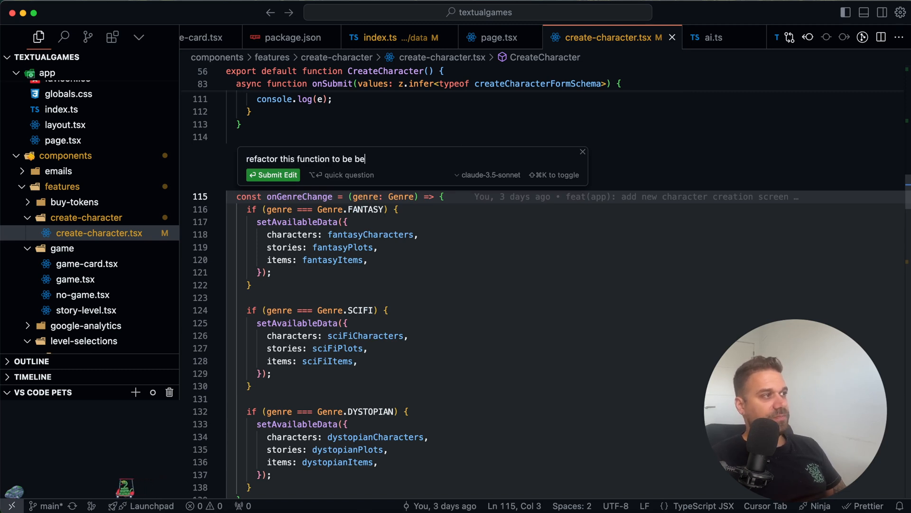
pyautogui.write('tter')
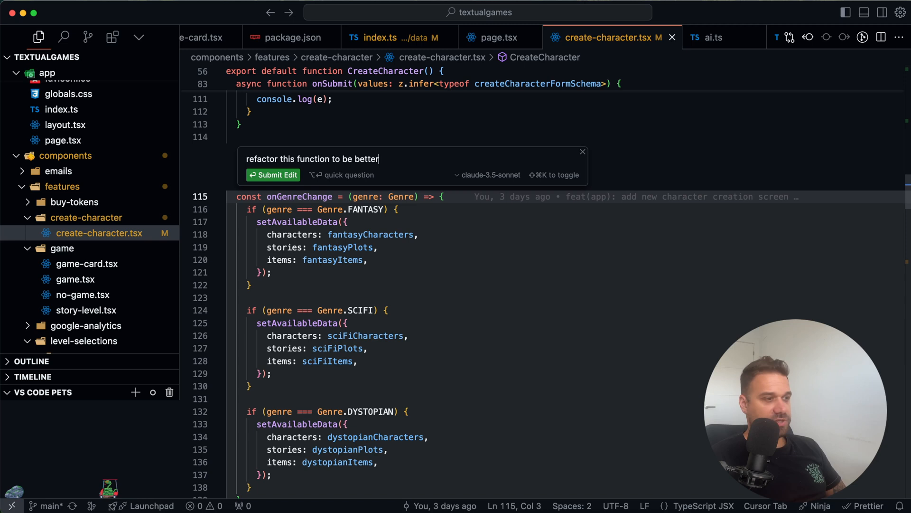
pyautogui.click(274, 175)
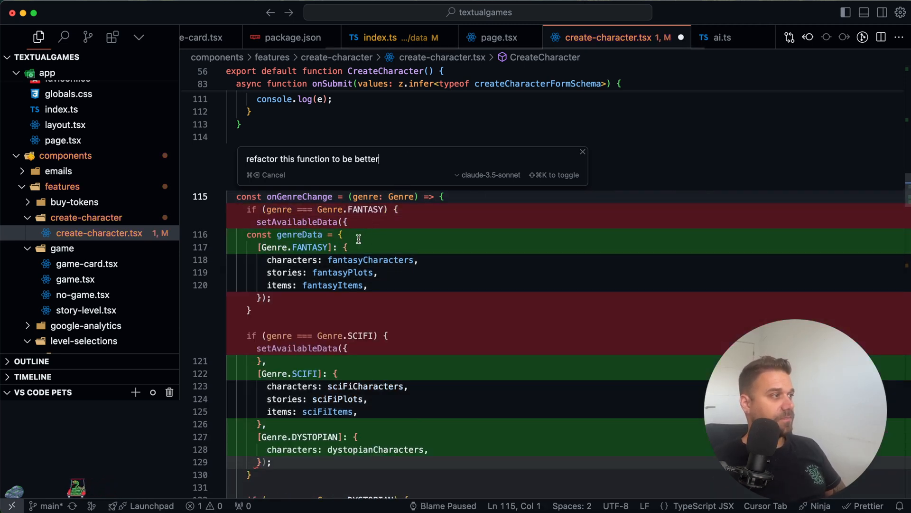
pyautogui.press('Return')
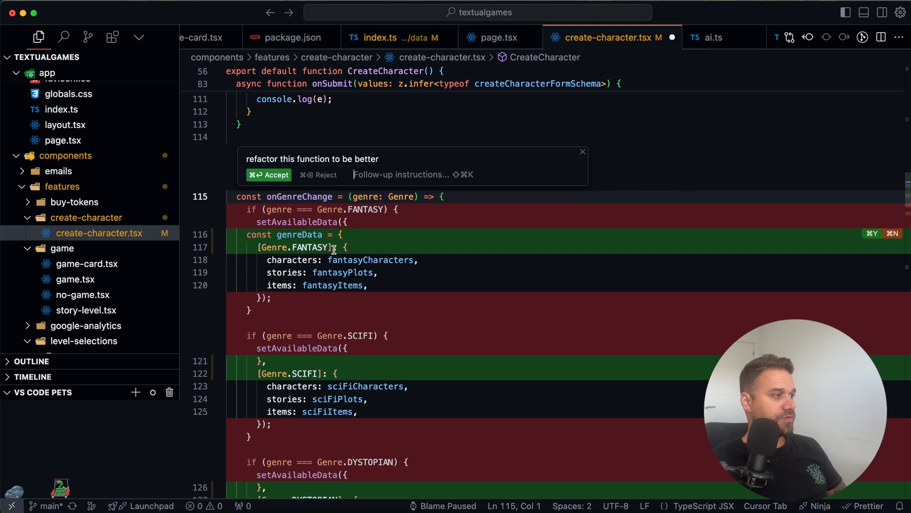
pyautogui.click(268, 174)
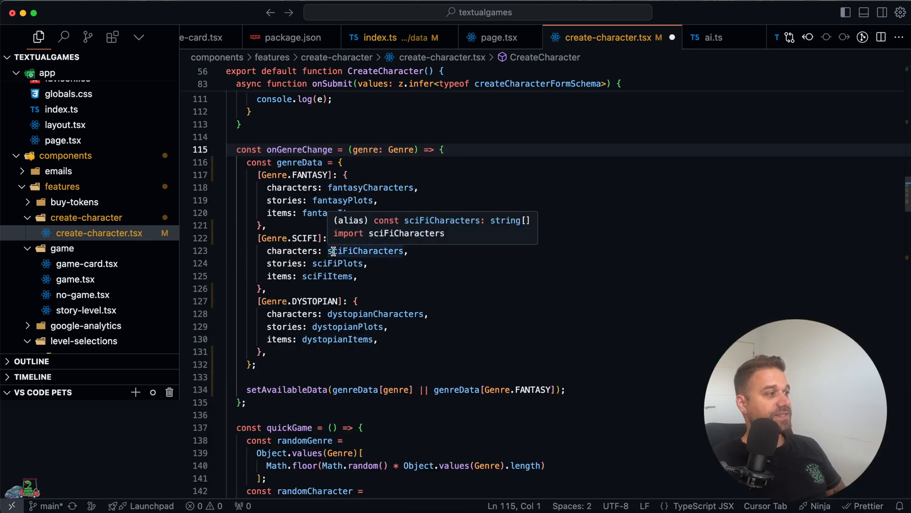
# Select the sciFiCharacters reference in the refactored onGenreChange code.
pyautogui.doubleClick(299, 162)
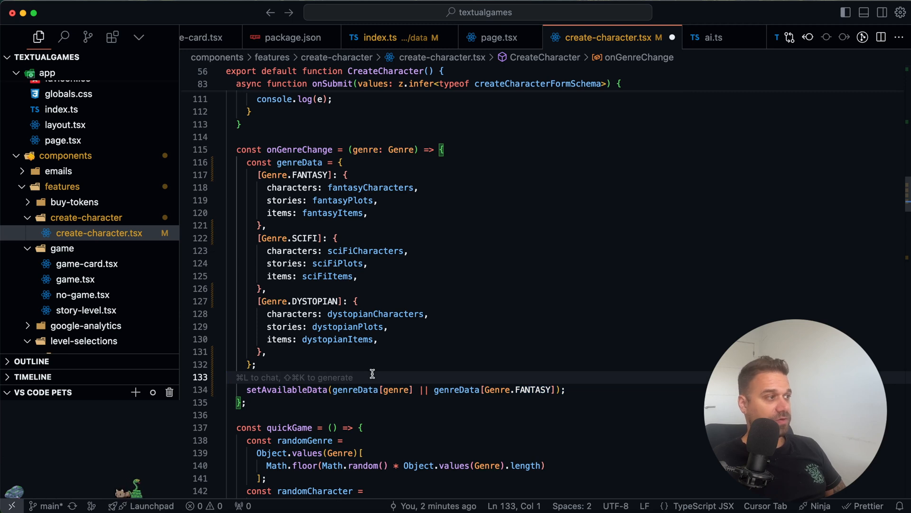
pyautogui.moveTo(337, 354)
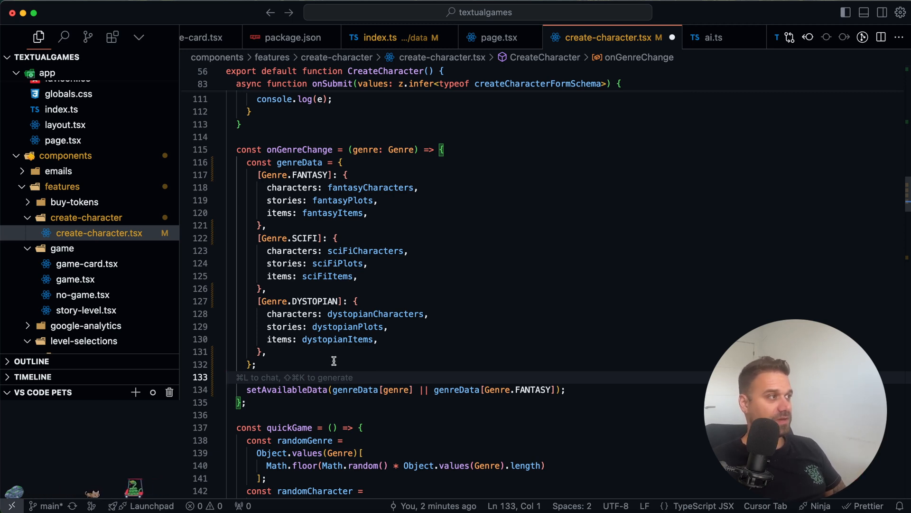
pyautogui.click(246, 402)
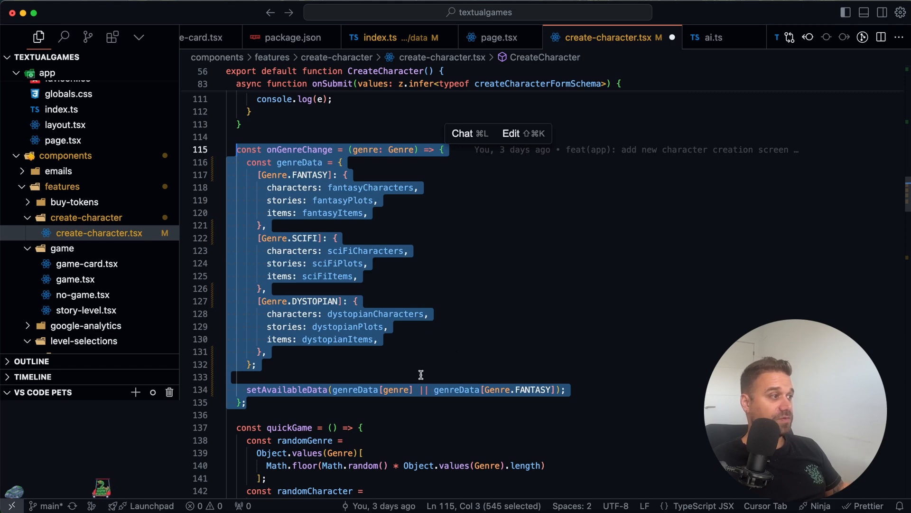
pyautogui.click(64, 37)
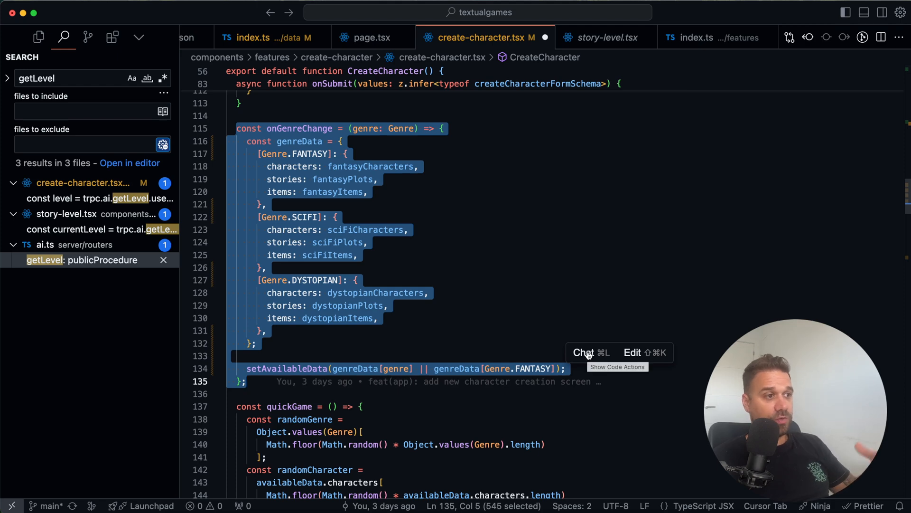
# Send onGenreChange to chat and ask 'what is happening inside this function?'.
pyautogui.click(582, 352)
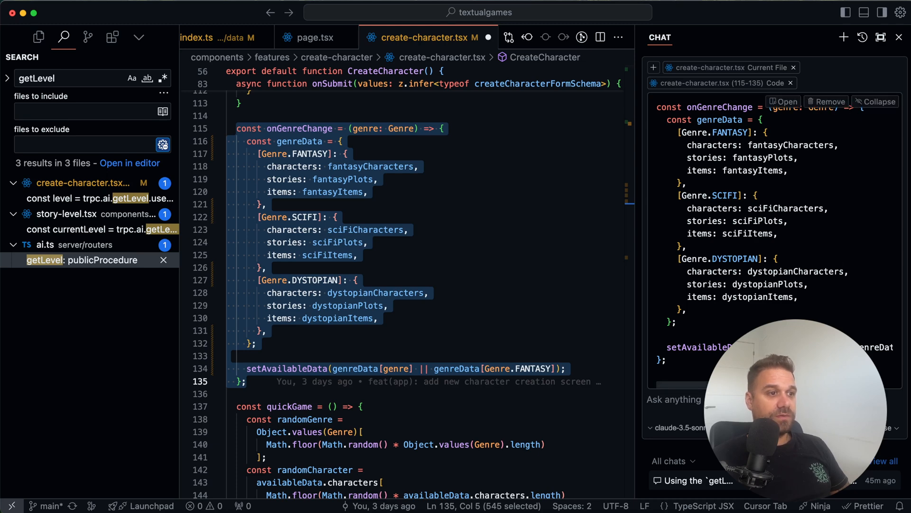
pyautogui.click(38, 37)
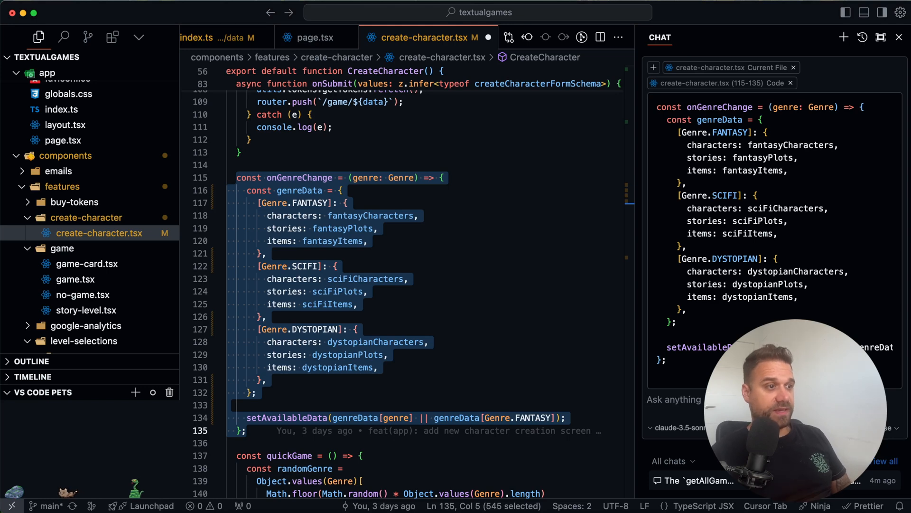
pyautogui.write('what is happening inside this function?')
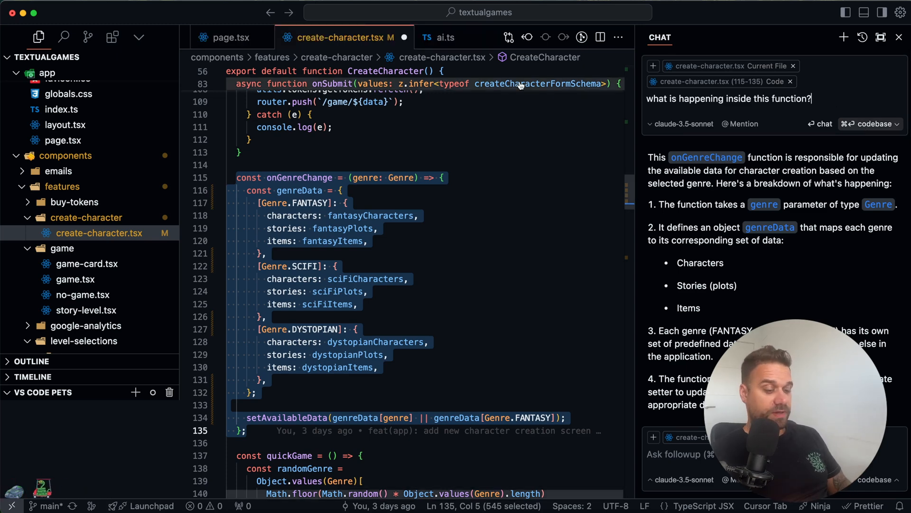
pyautogui.write('agems')
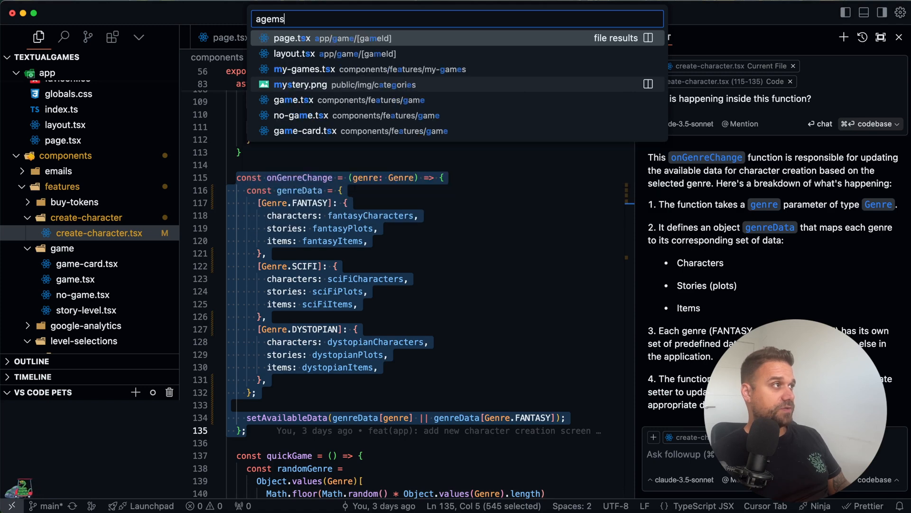
# Open the games.ts router file and select the getAllGames procedure name.
pyautogui.click(458, 38)
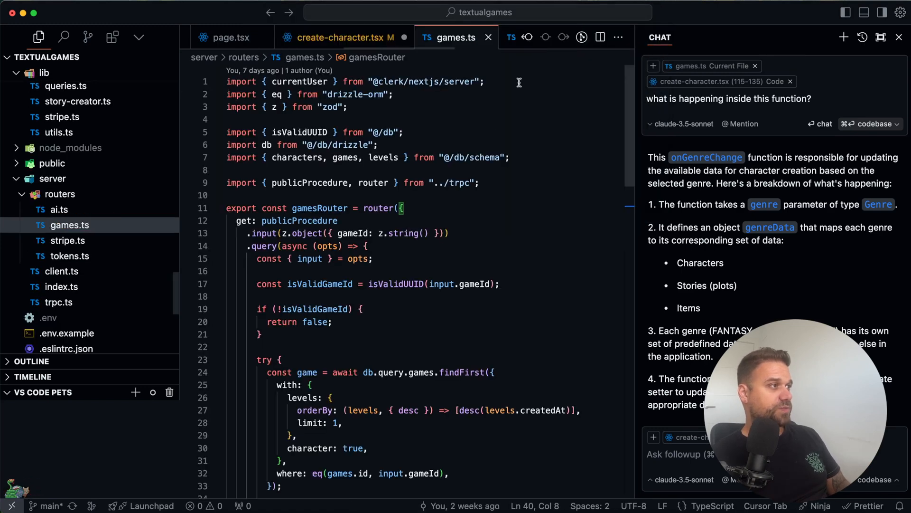
pyautogui.scroll(-3)
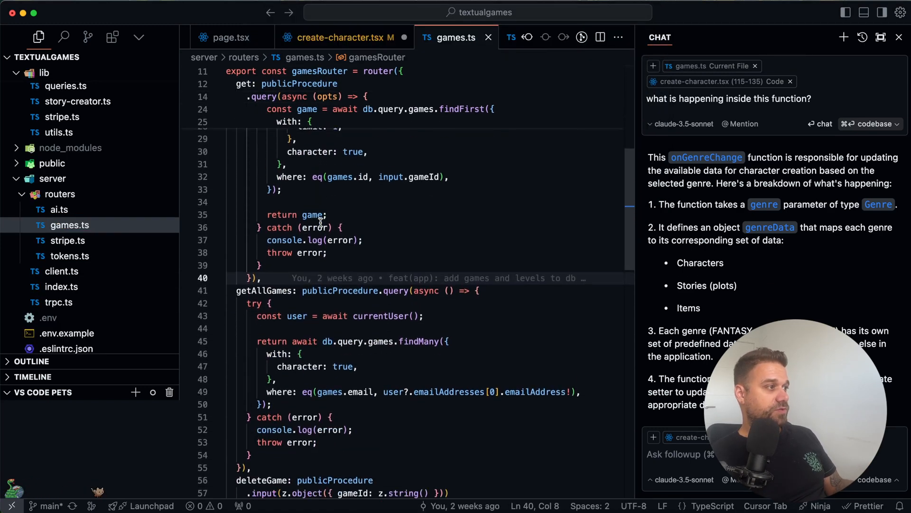
pyautogui.doubleClick(264, 182)
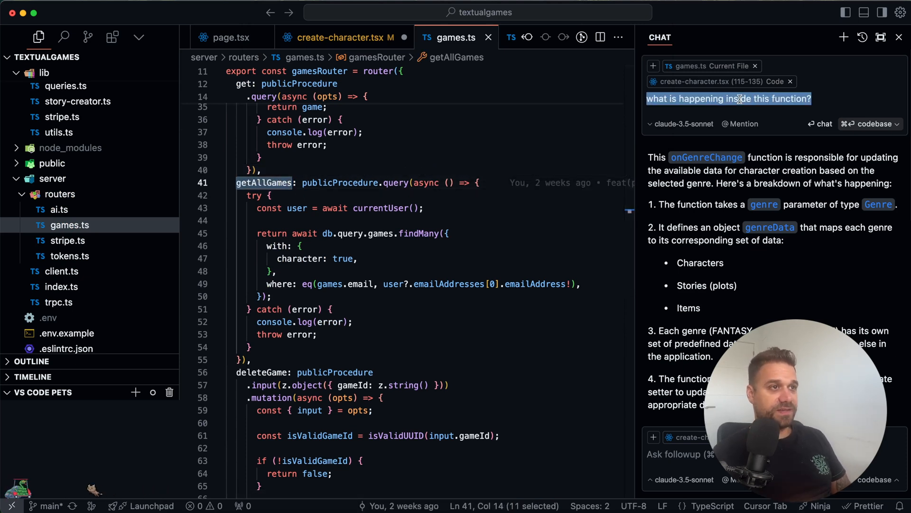
# Type the chat question 'where is getAllGames api endpoint used'.
pyautogui.write('where is')
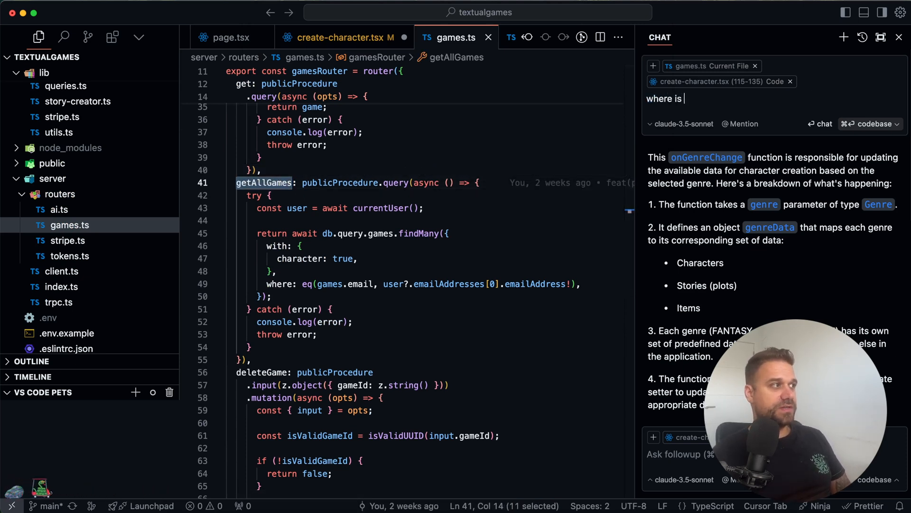
pyautogui.write('getAllGames api endp')
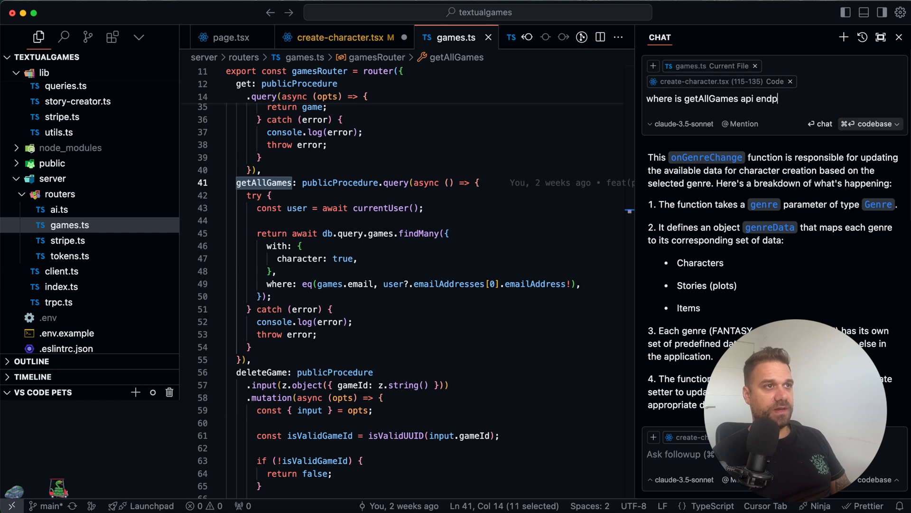
pyautogui.write('oint used')
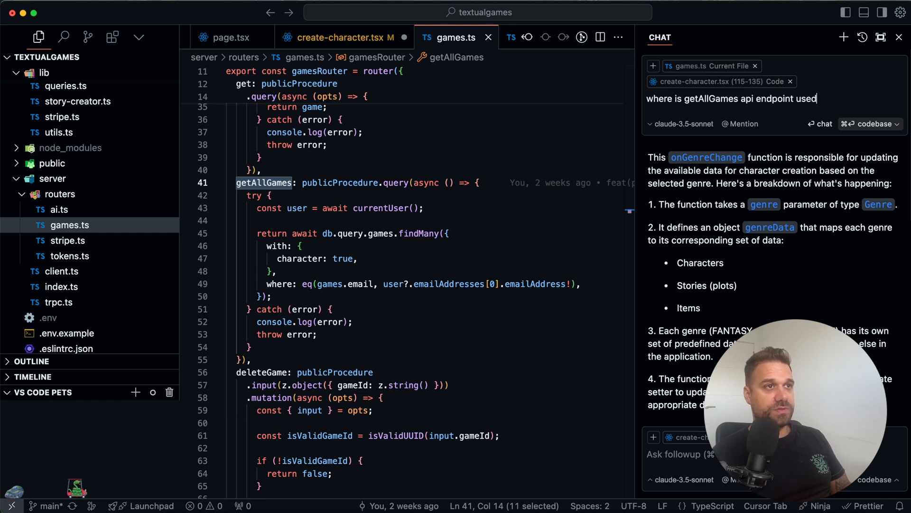
pyautogui.moveTo(795, 130)
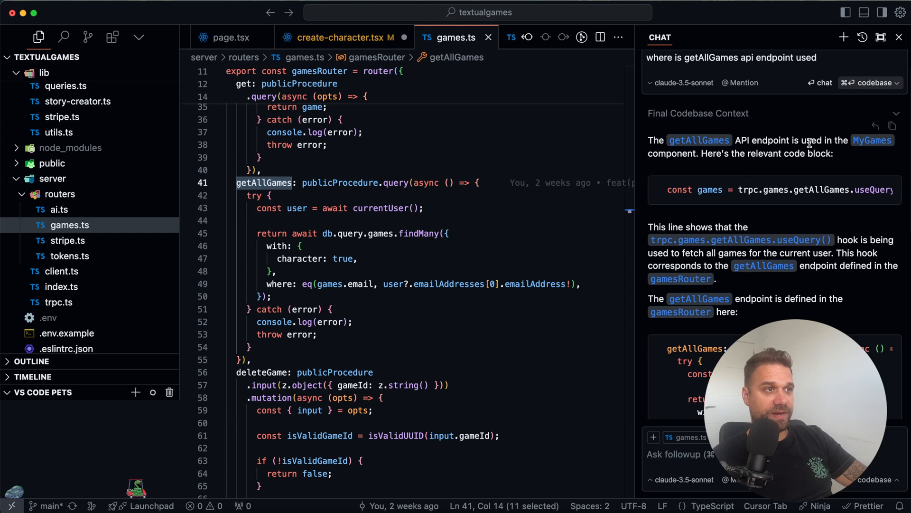
# Scroll through the chat answer naming MyGames as where getAllGames is used.
pyautogui.scroll(-3)
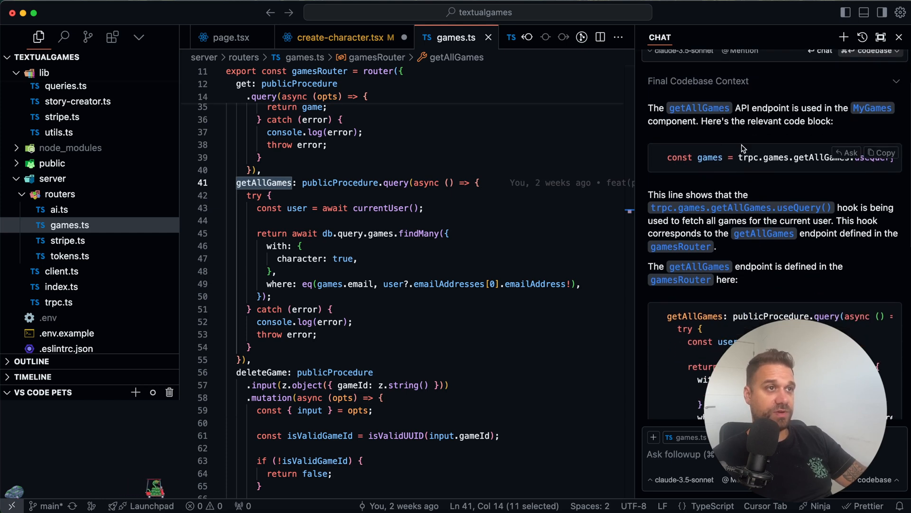
pyautogui.moveTo(830, 163)
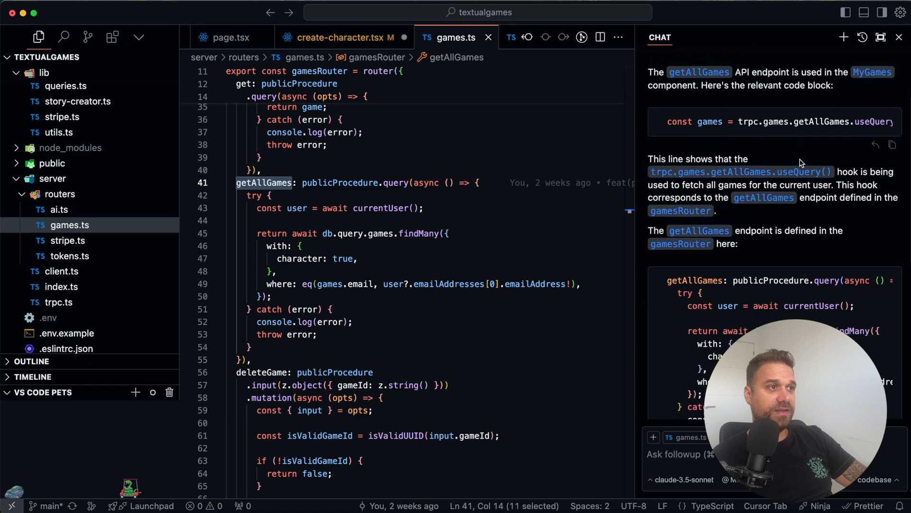
pyautogui.scroll(-3)
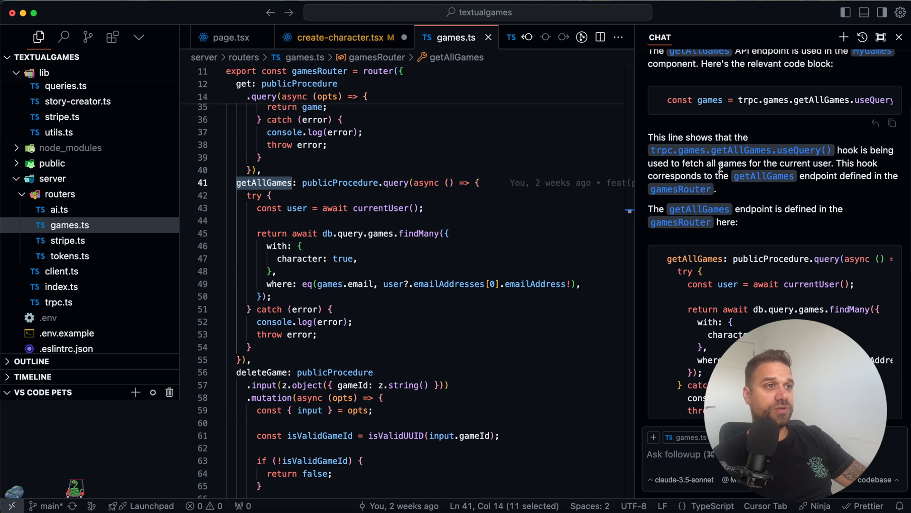
pyautogui.scroll(-3)
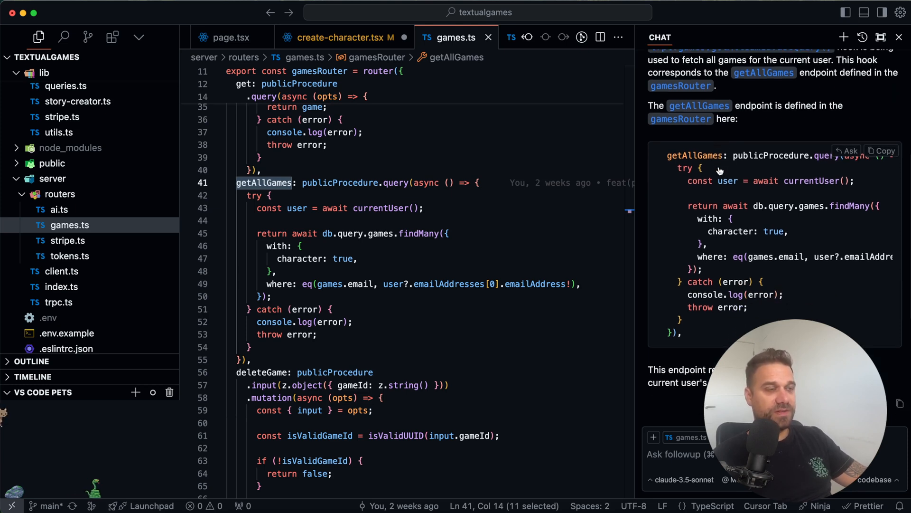
pyautogui.scroll(-3)
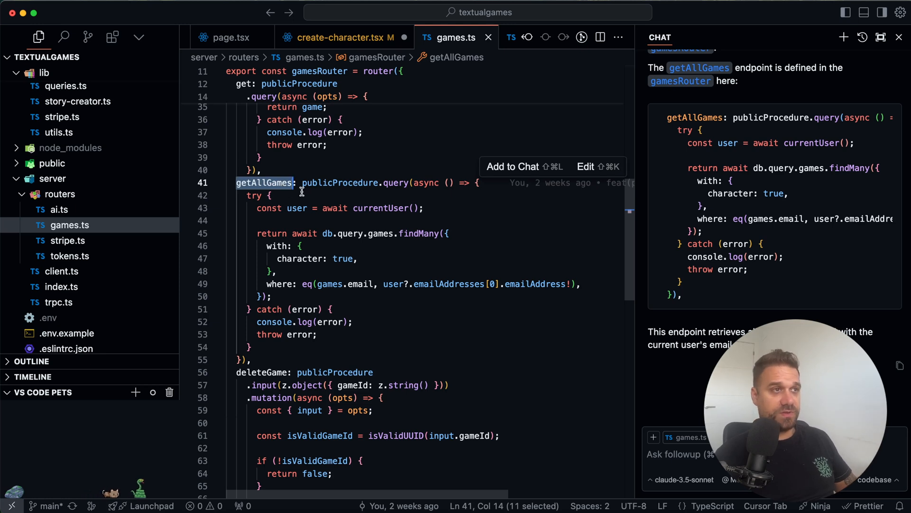
pyautogui.moveTo(327, 195)
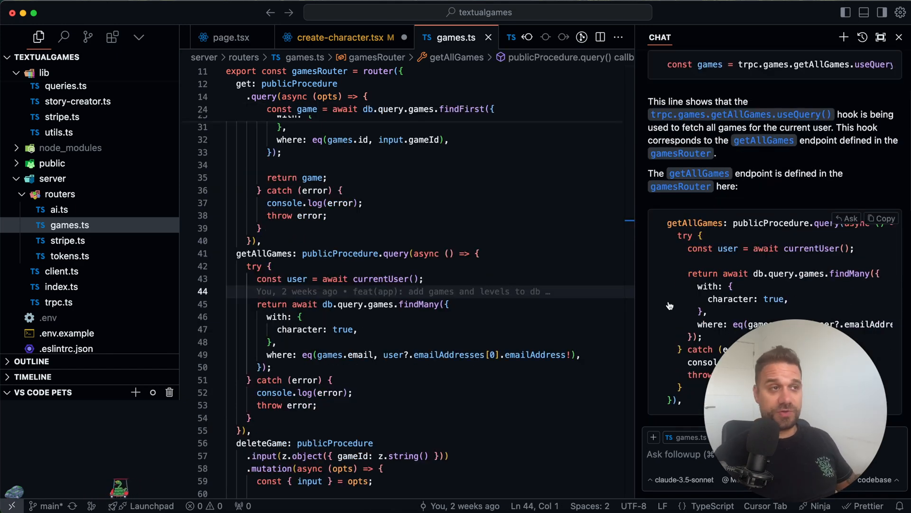
pyautogui.scroll(3)
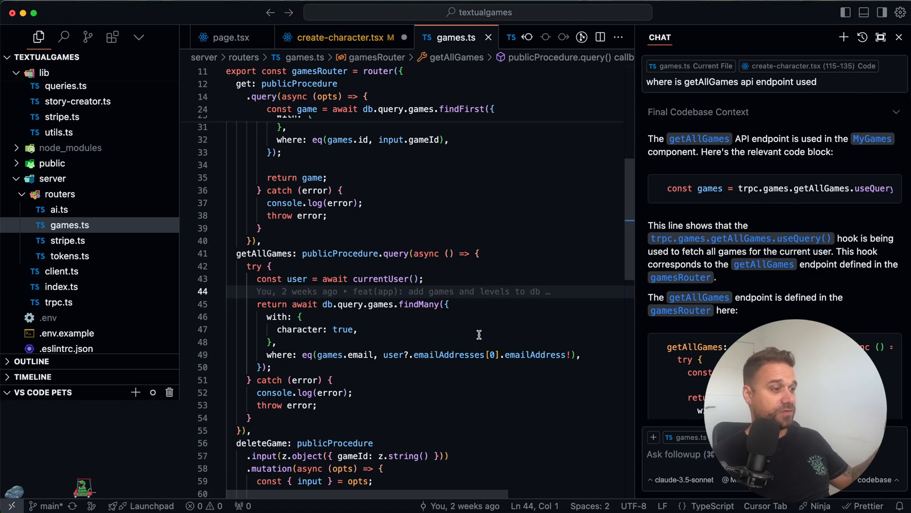
pyautogui.moveTo(449, 415)
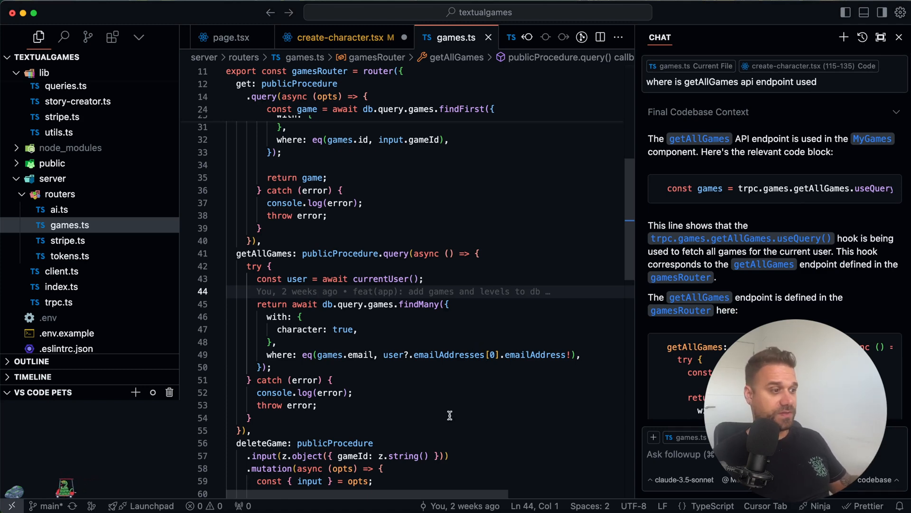
pyautogui.moveTo(479, 468)
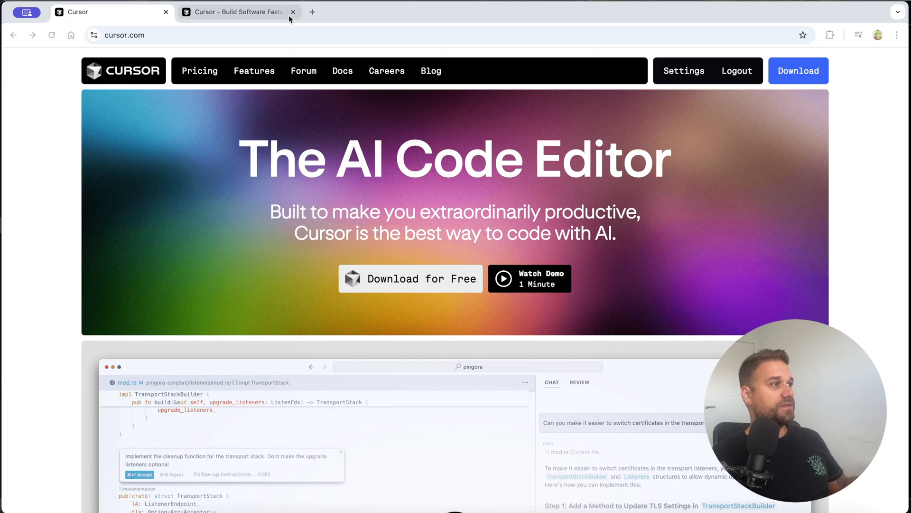
pyautogui.moveTo(413, 158)
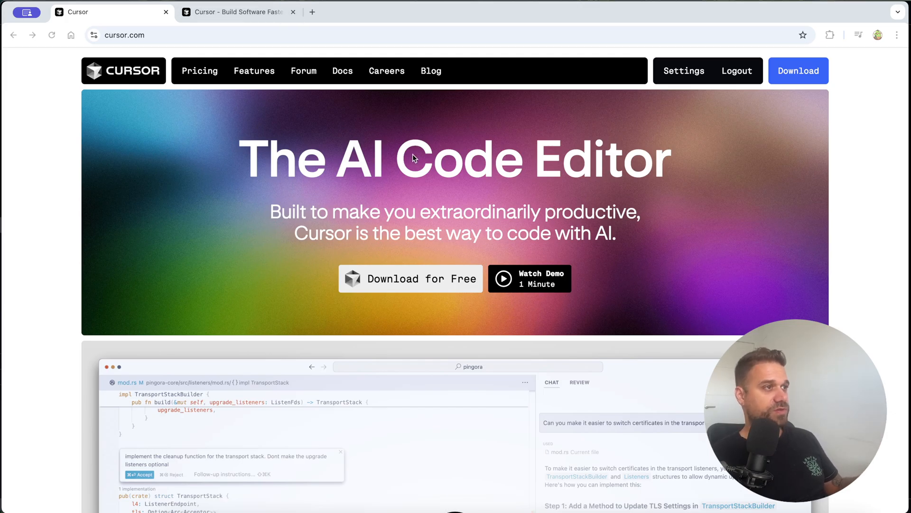
pyautogui.moveTo(416, 157)
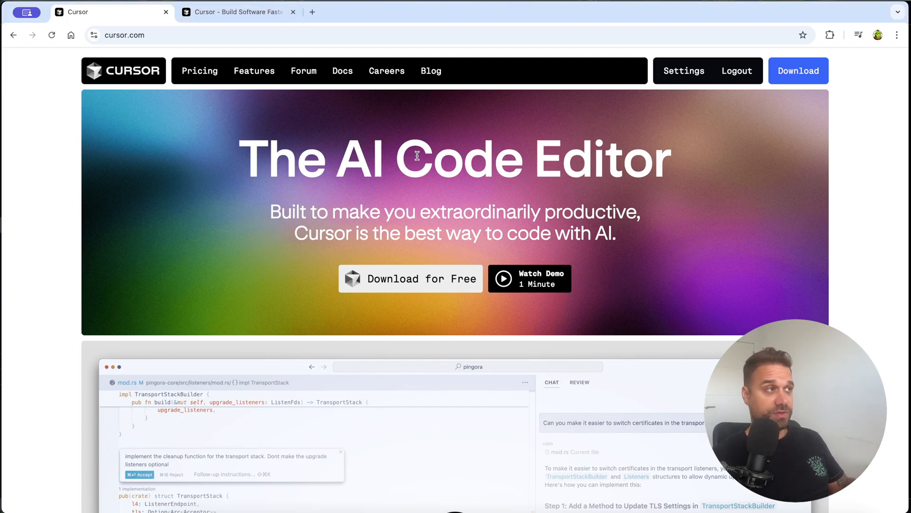
# Review the Hobby, Pro and Business prices, then open Settings showing 19/500 premium requests.
pyautogui.click(199, 70)
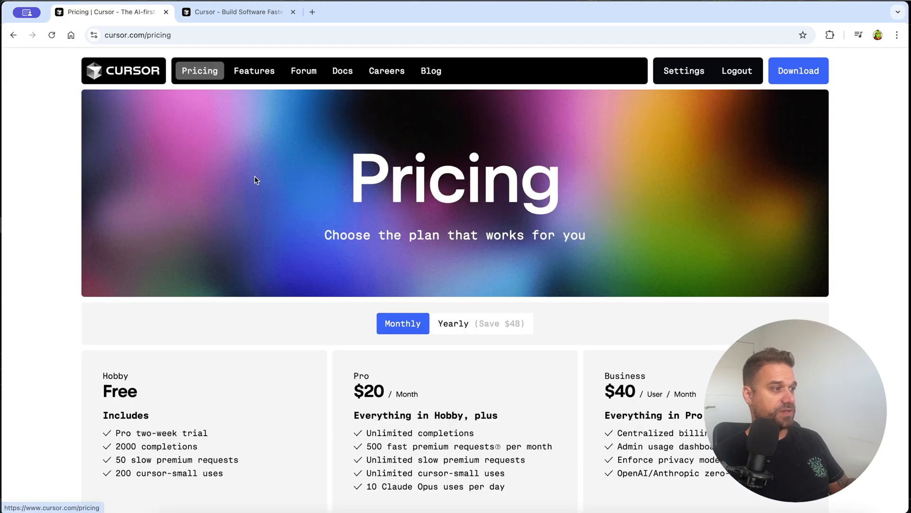
pyautogui.scroll(-3)
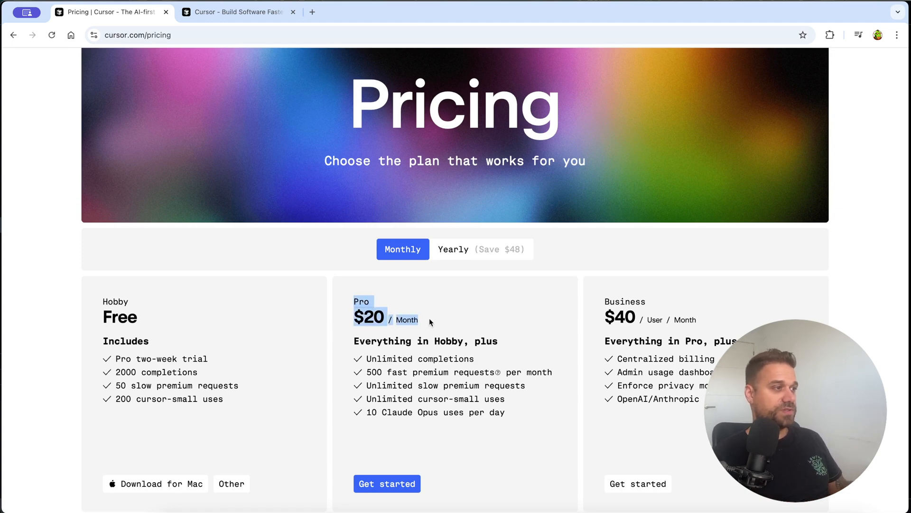
pyautogui.moveTo(436, 323)
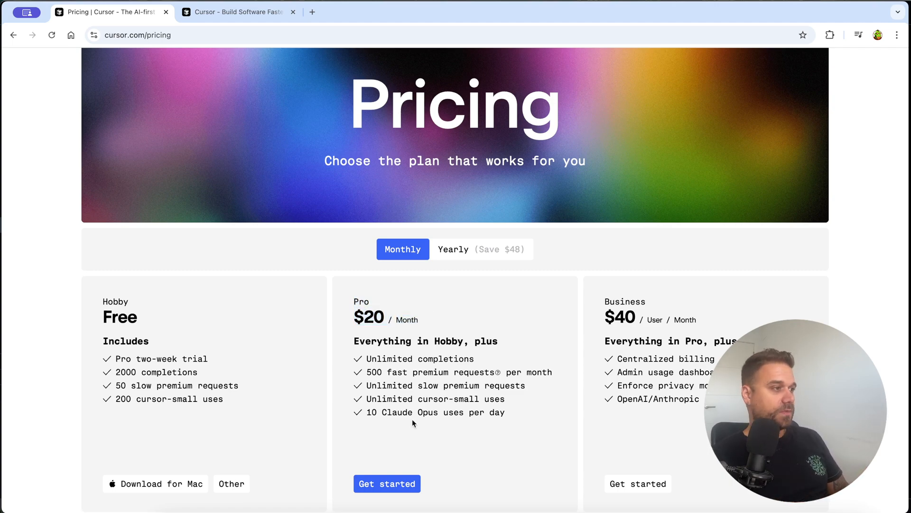
pyautogui.scroll(3)
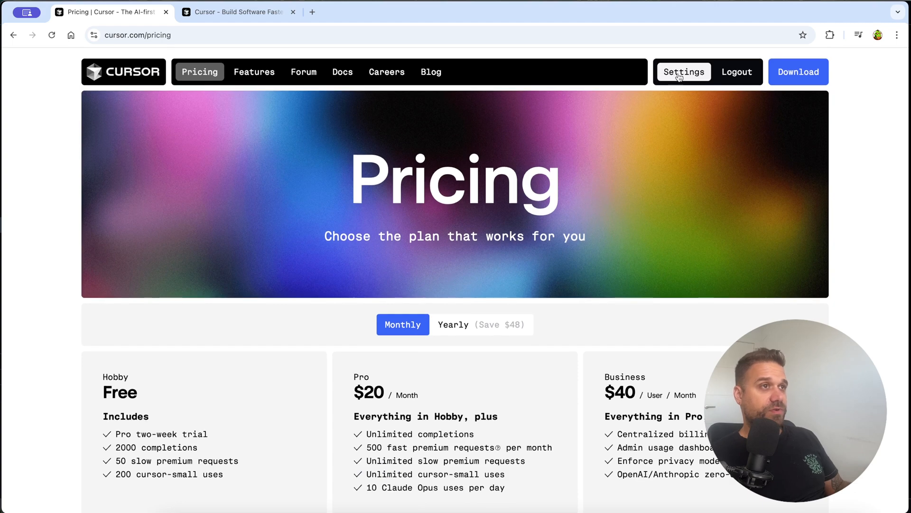
pyautogui.click(684, 71)
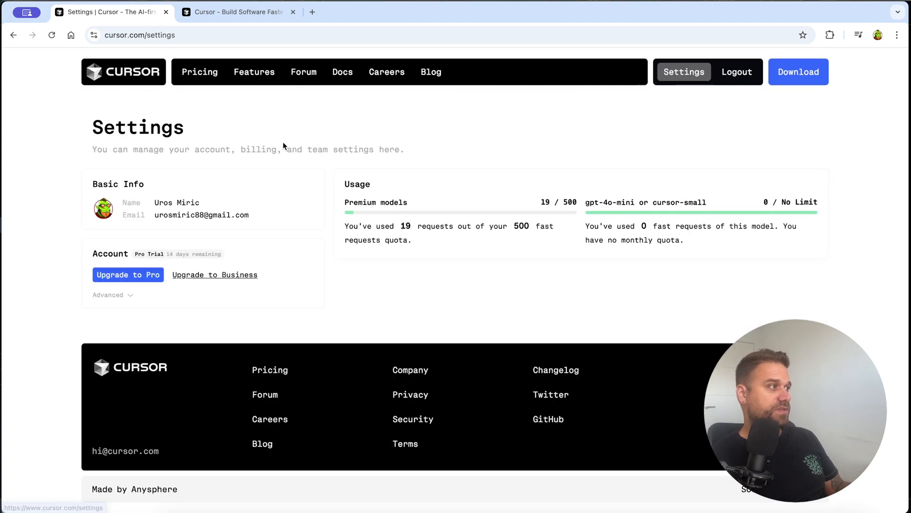
pyautogui.moveTo(422, 223)
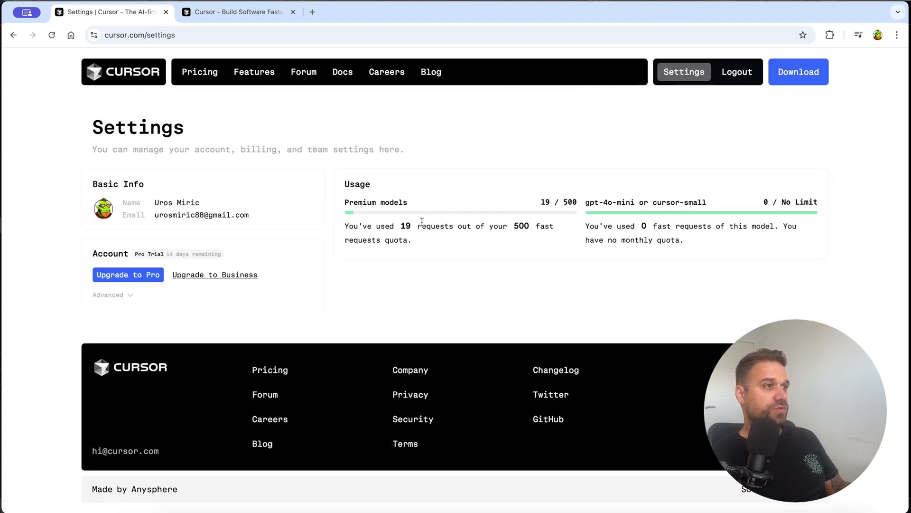
pyautogui.moveTo(517, 215)
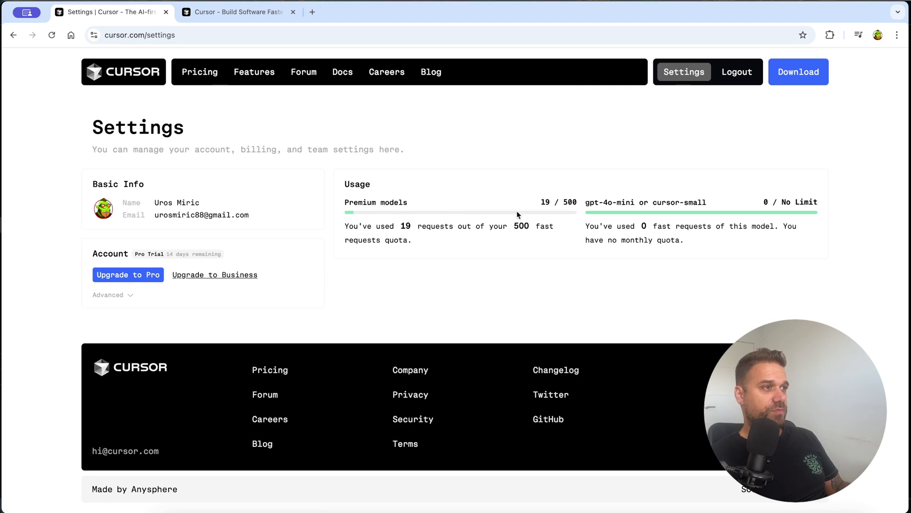
pyautogui.moveTo(531, 243)
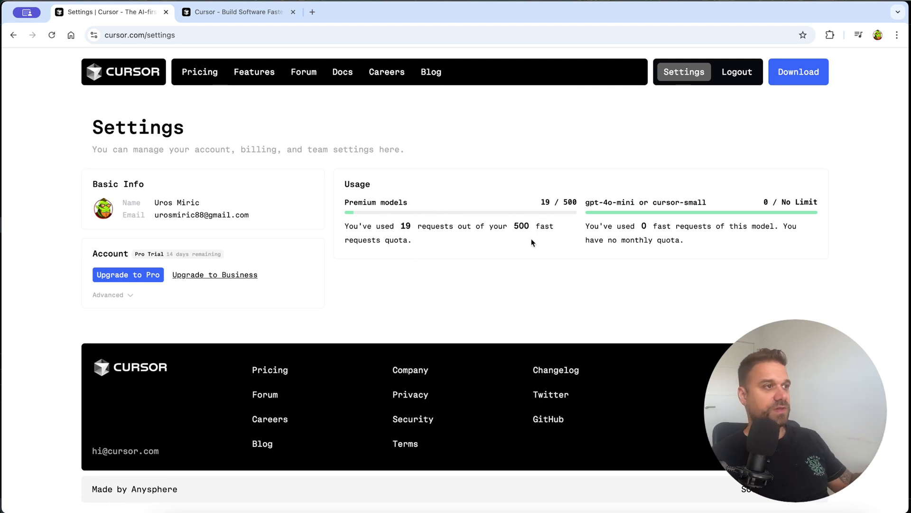
pyautogui.moveTo(489, 249)
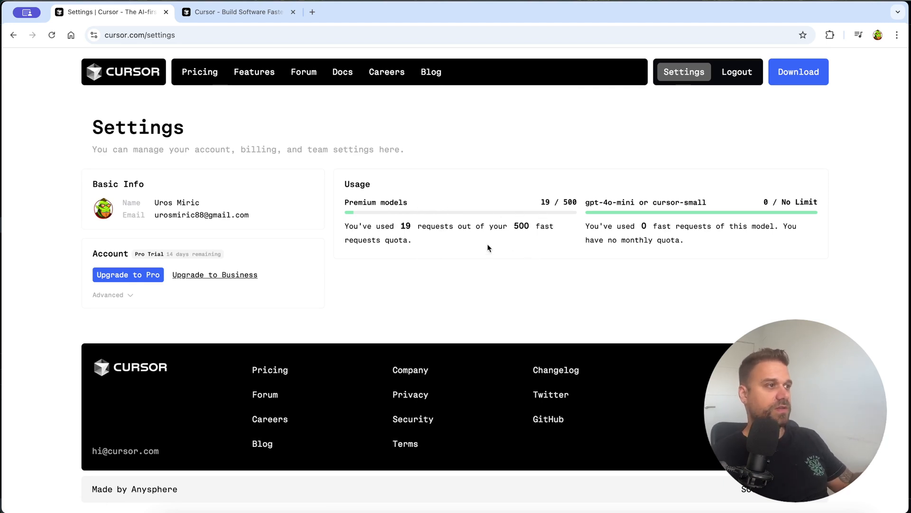
pyautogui.moveTo(445, 243)
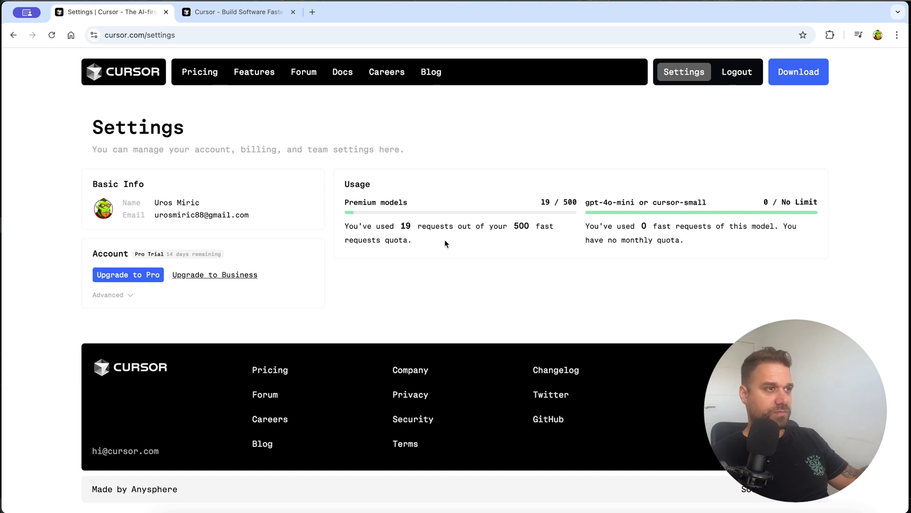
pyautogui.moveTo(477, 241)
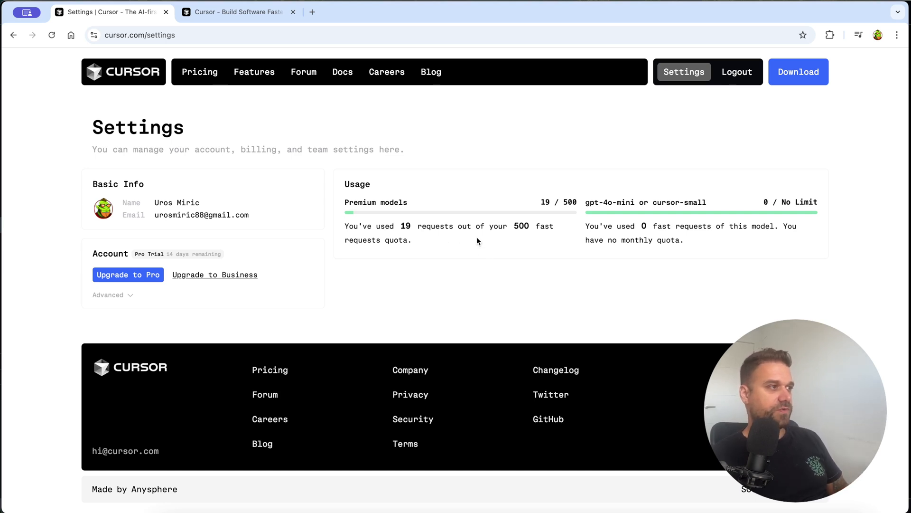
pyautogui.moveTo(492, 251)
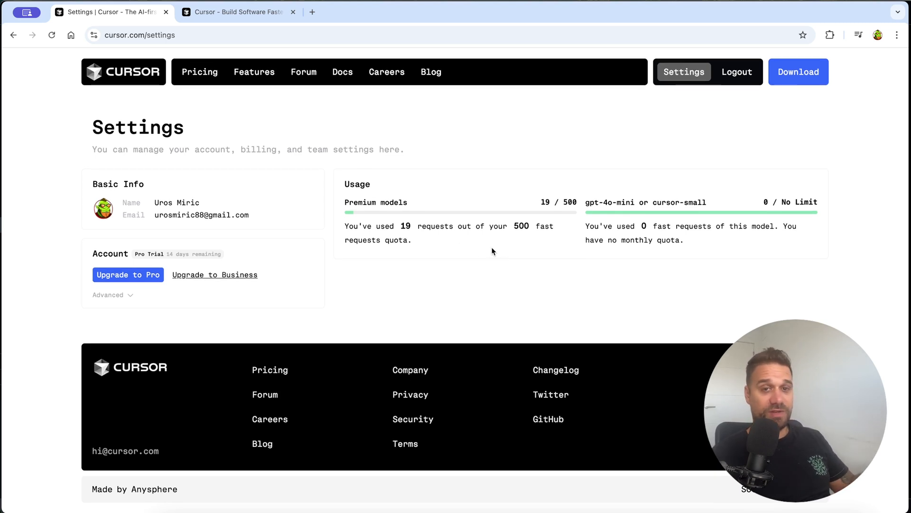